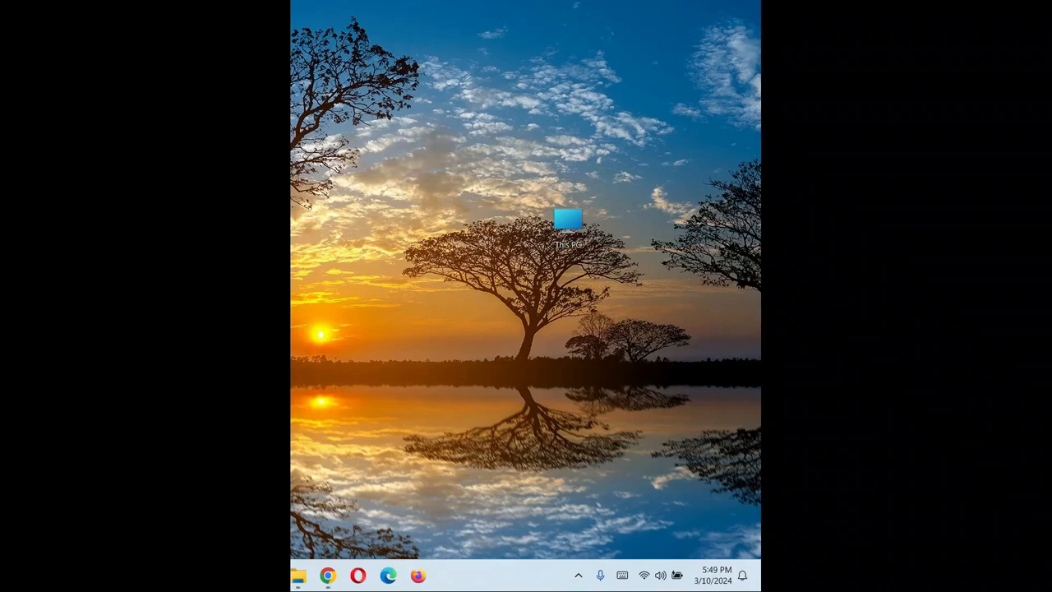
mouse_move(7, 410)
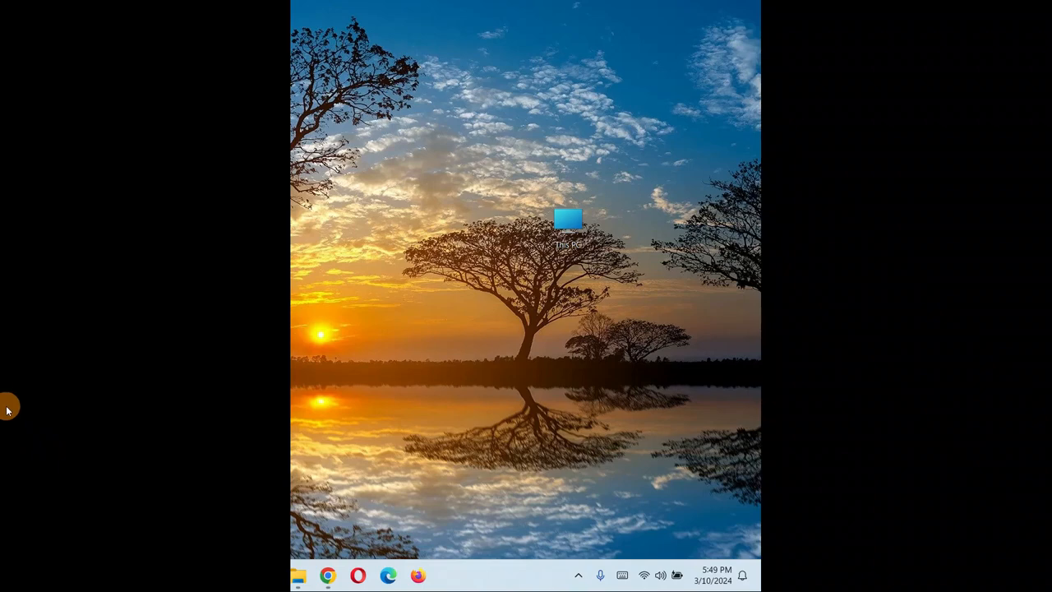
mouse_move(468, 271)
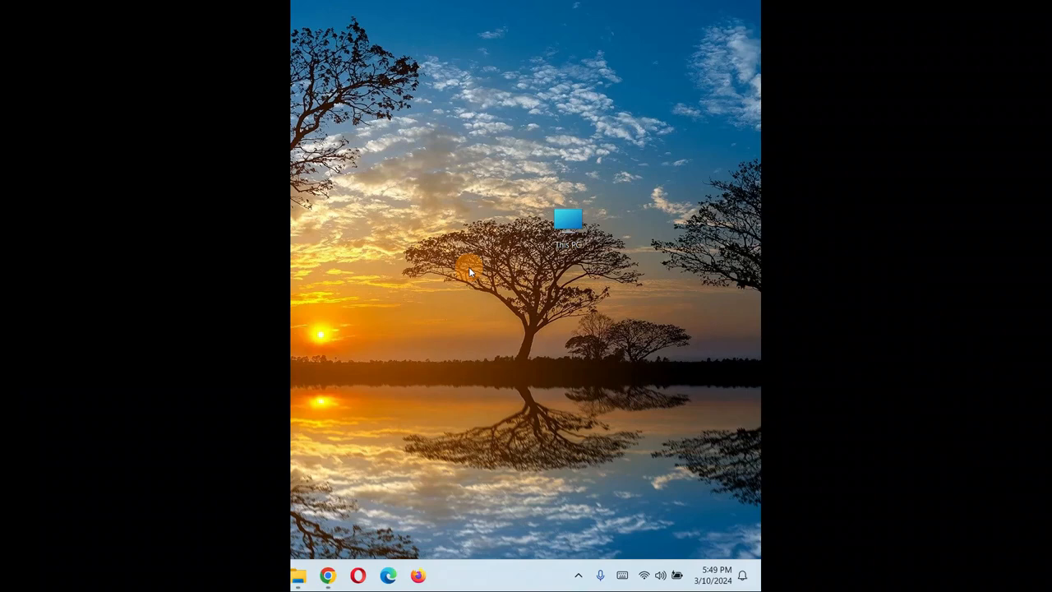
mouse_move(472, 271)
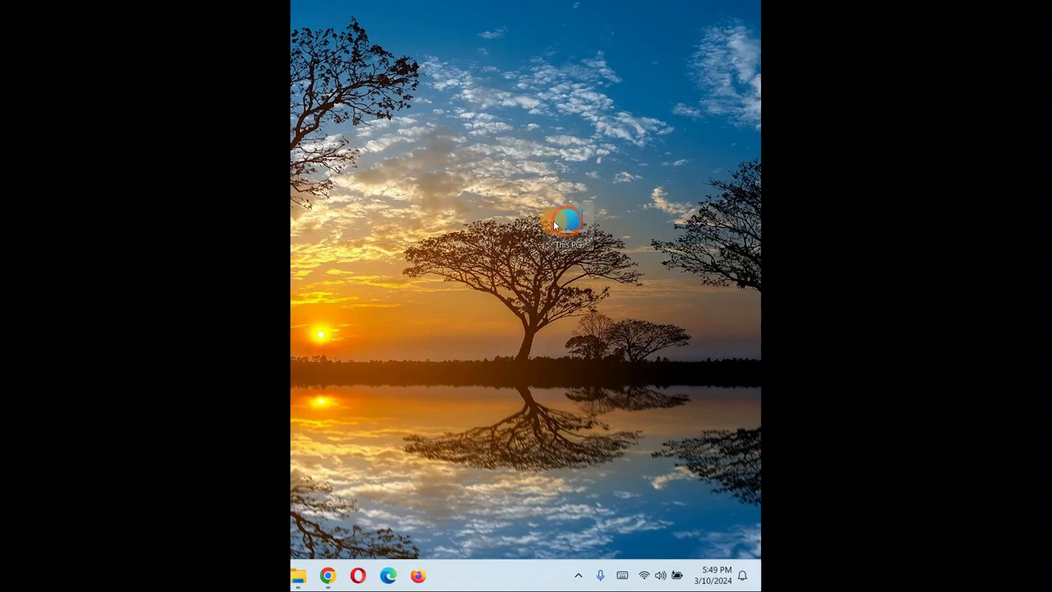
Open Computer Management through This PC's Show more options and Manage.
right_click(565, 222)
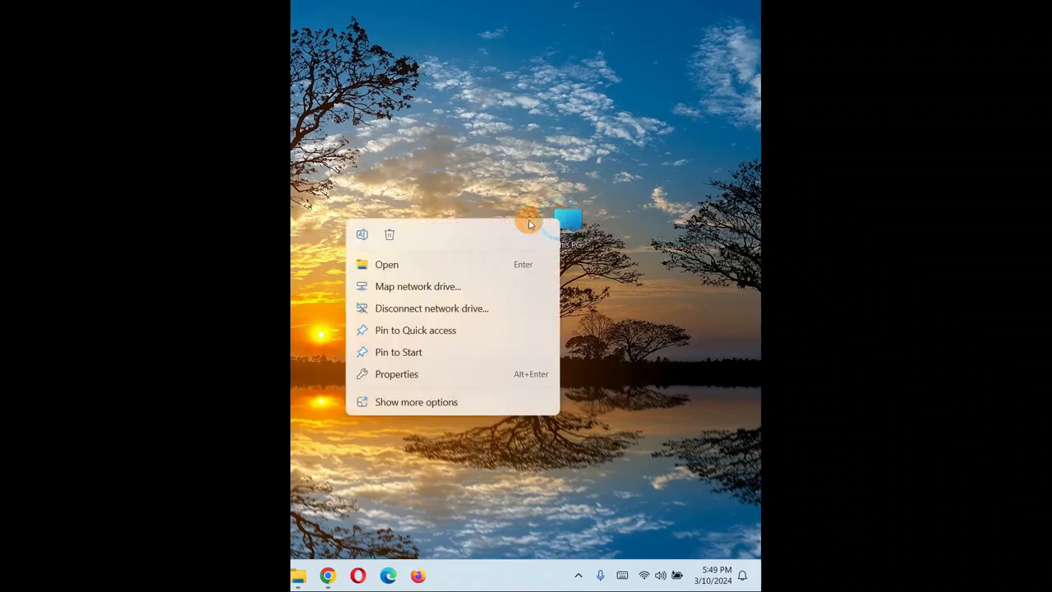
mouse_move(397, 402)
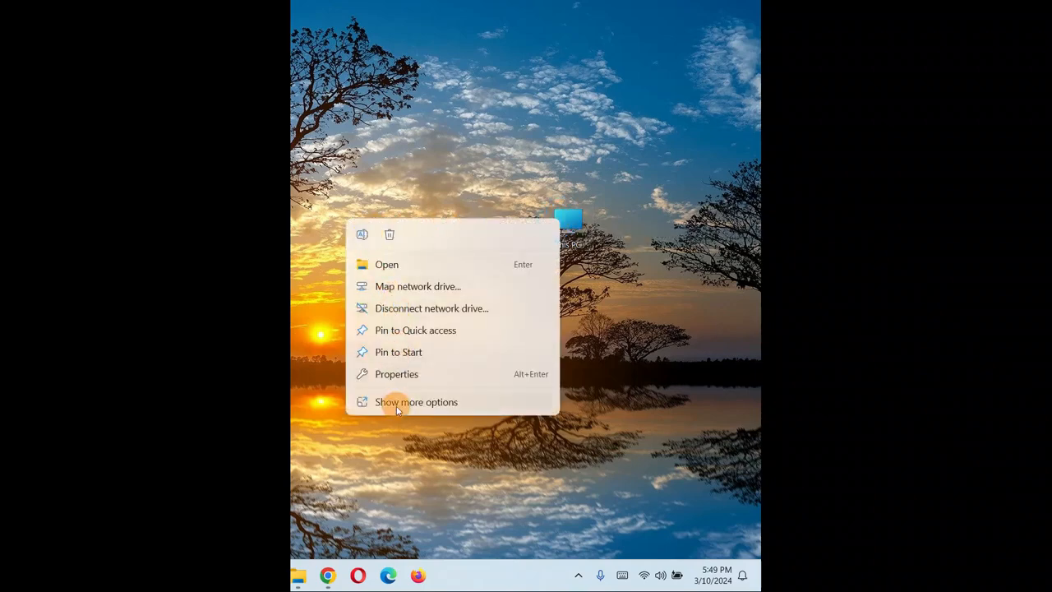
left_click(415, 402)
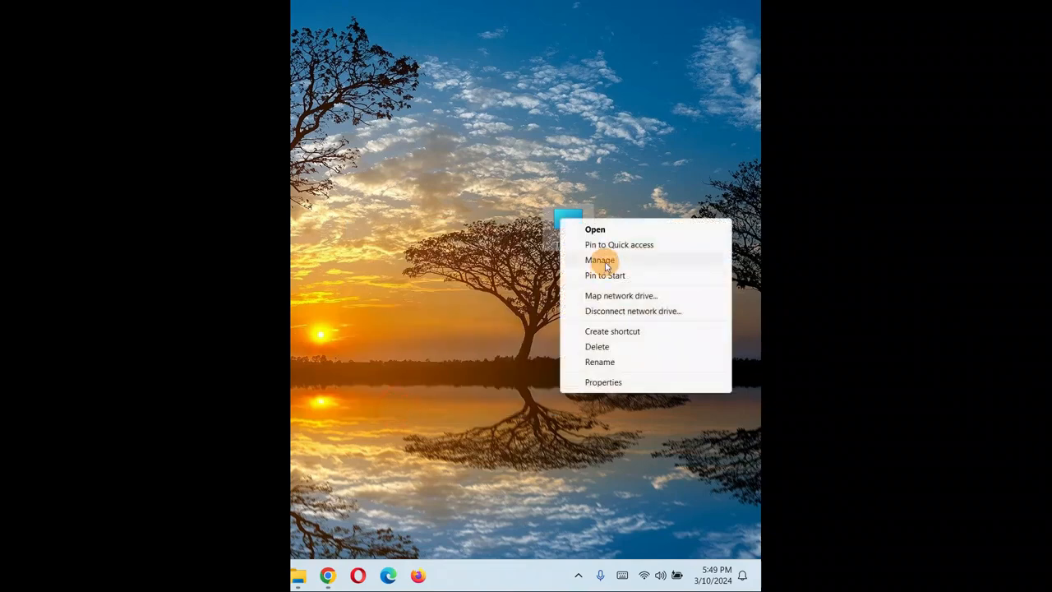
left_click(599, 259)
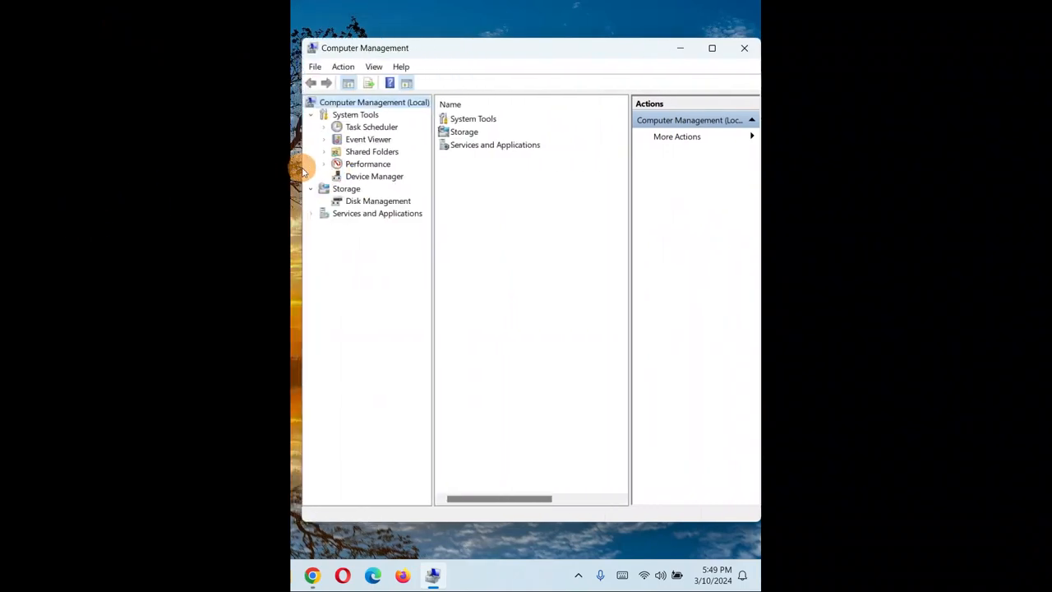
left_click(374, 176)
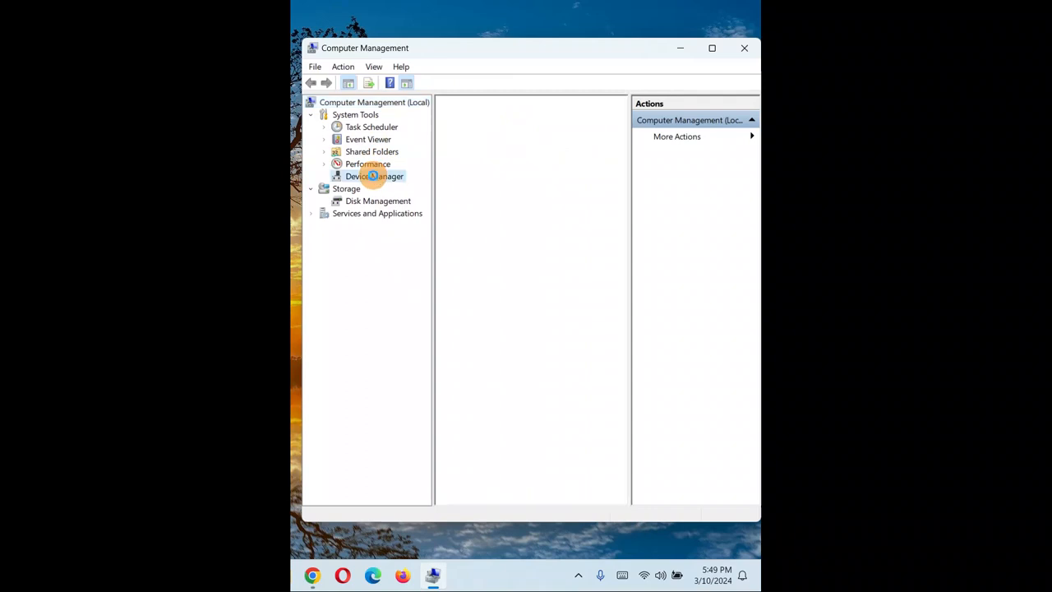
left_click(375, 176)
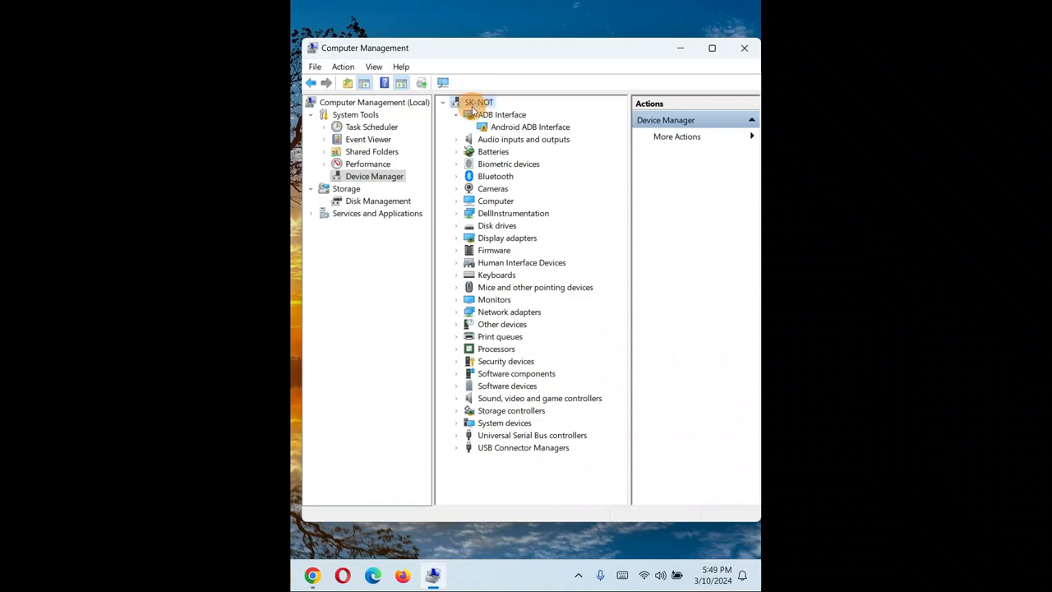
left_click(456, 101)
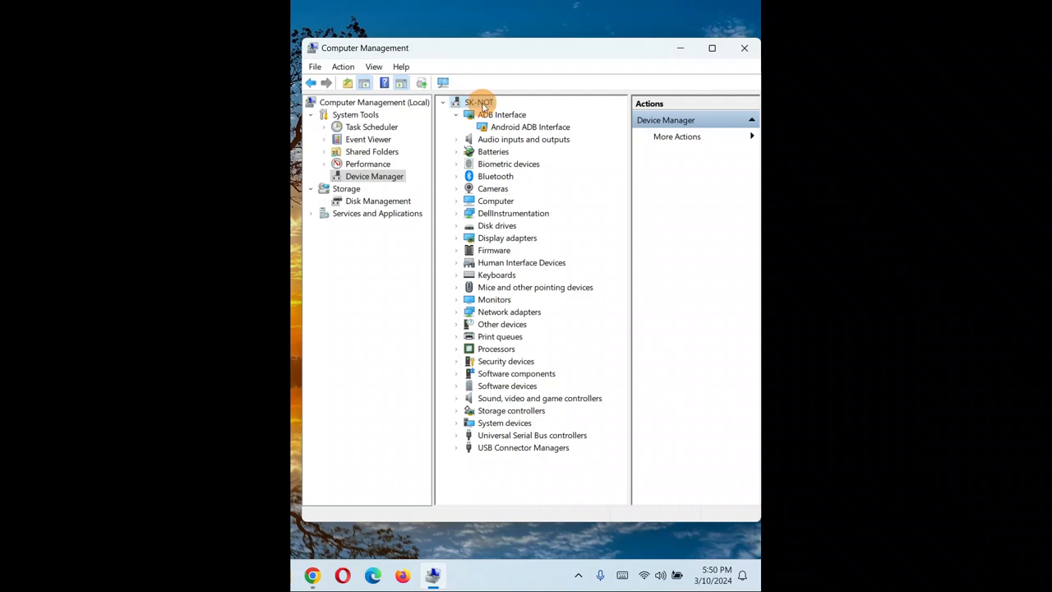
mouse_move(443, 108)
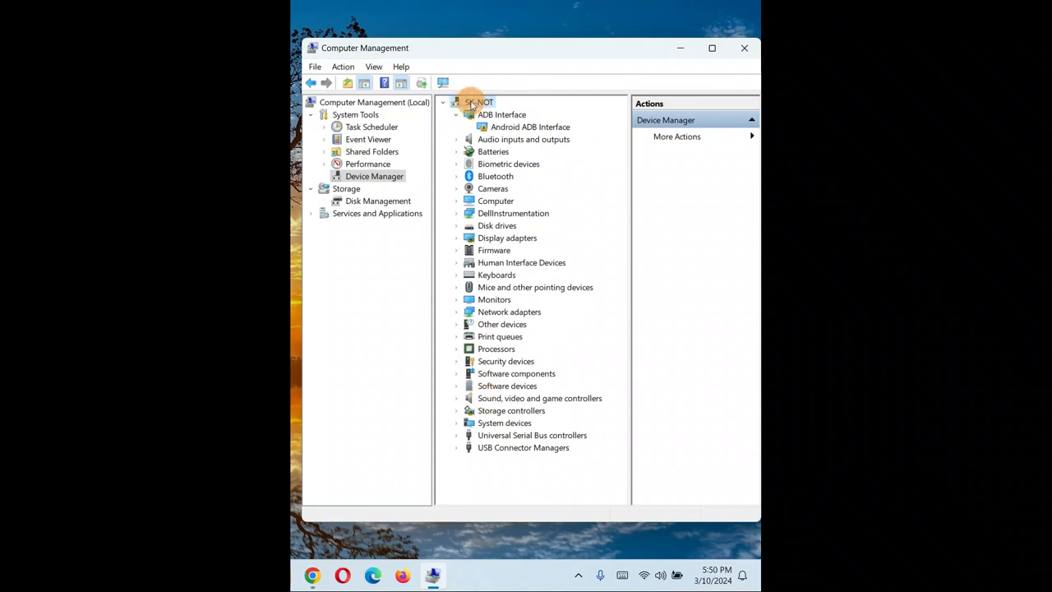
left_click(374, 67)
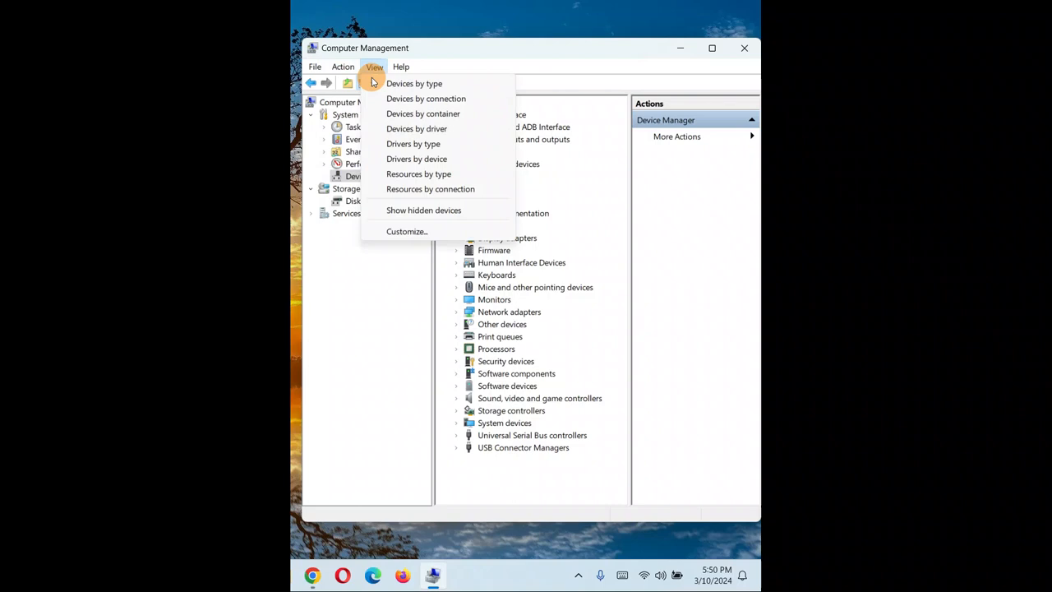
Launch Add legacy hardware and pass the automatic search to reach the hardware types list.
left_click(343, 66)
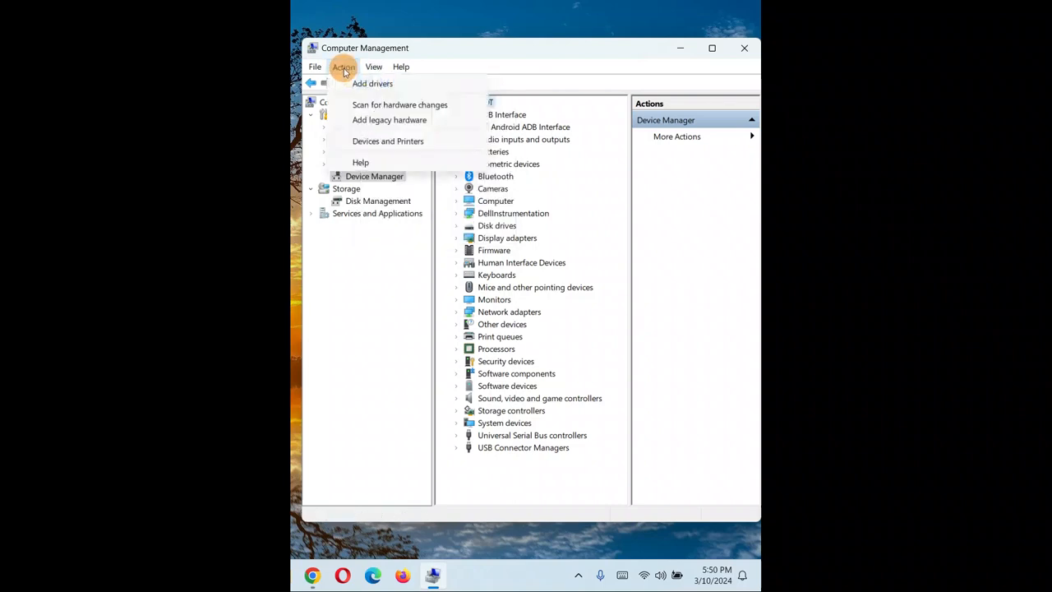
mouse_move(389, 120)
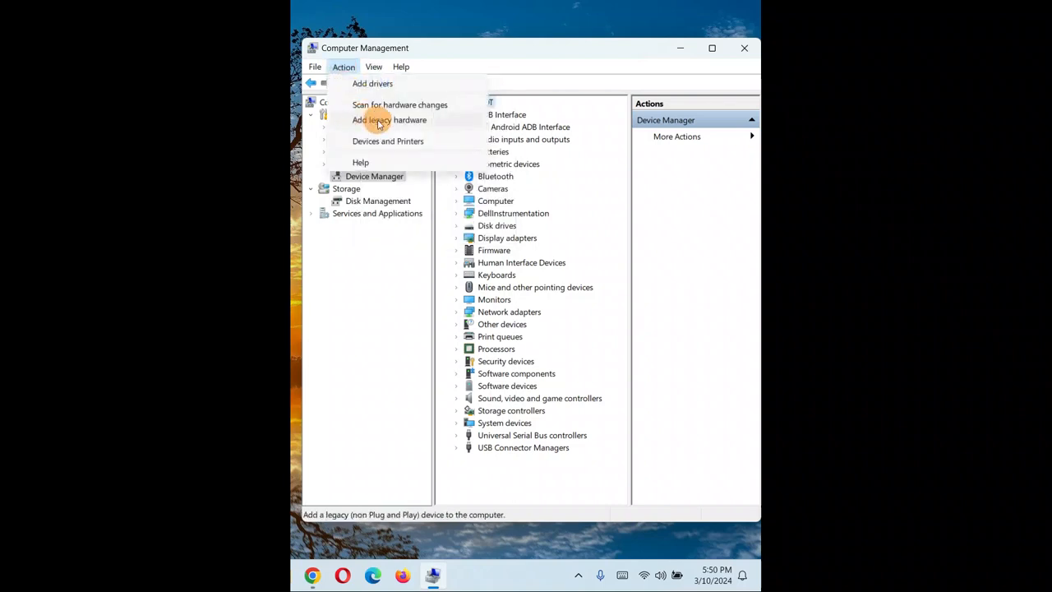
left_click(389, 119)
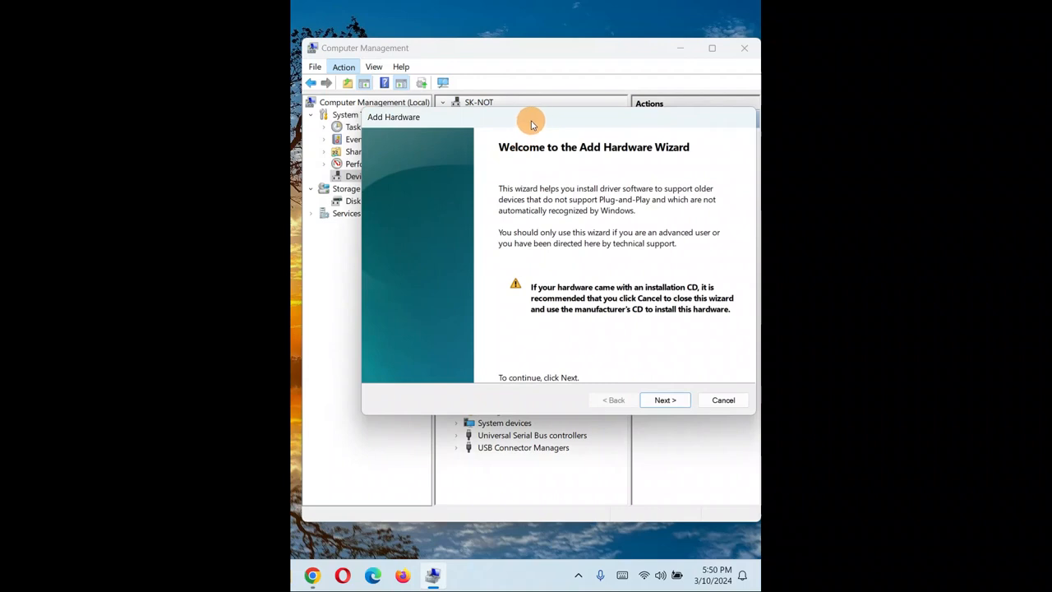
left_click(663, 399)
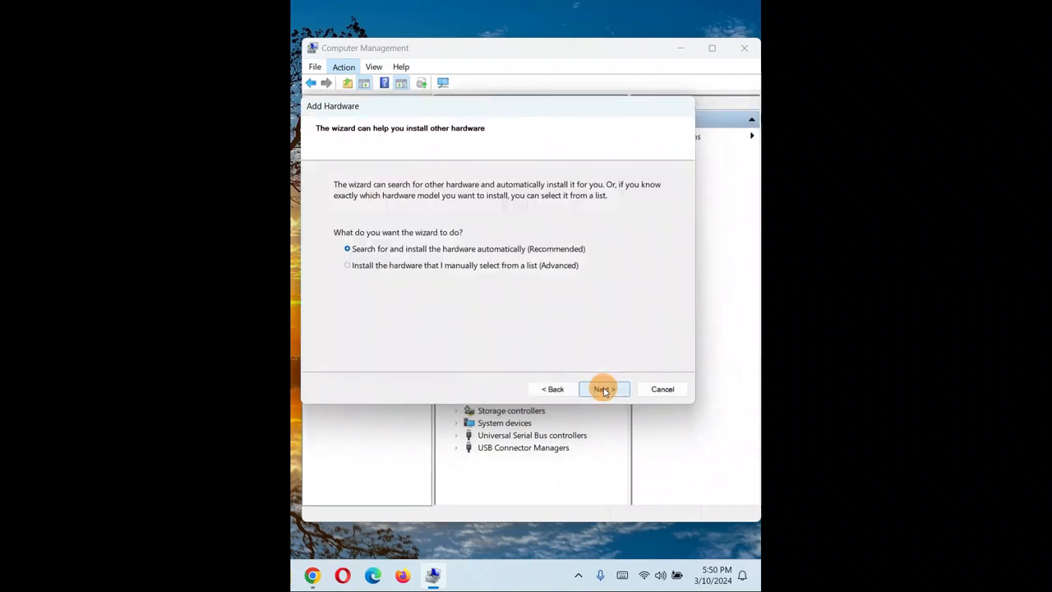
mouse_move(464, 252)
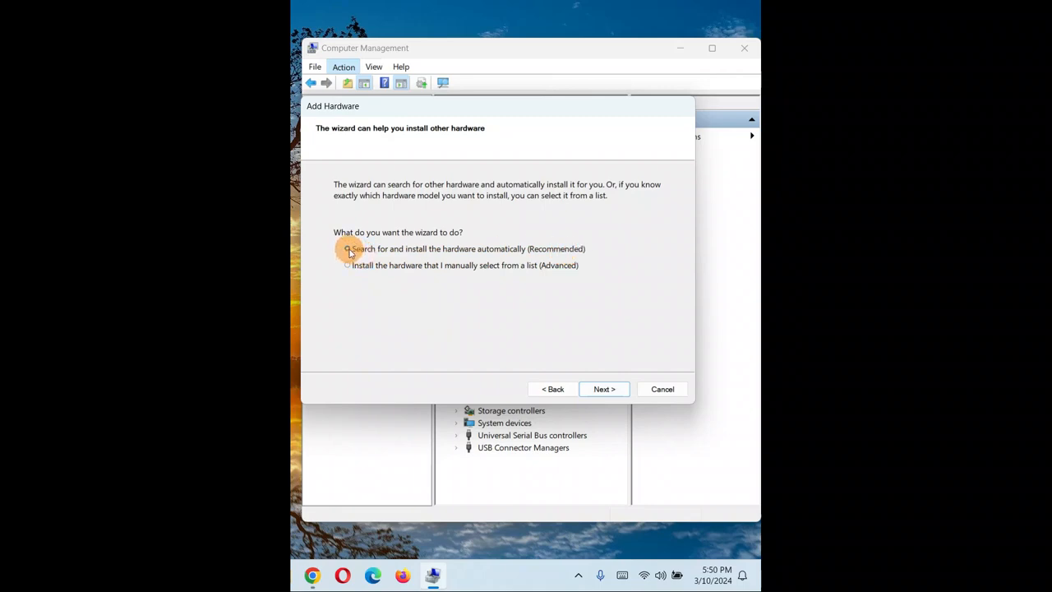
left_click(603, 388)
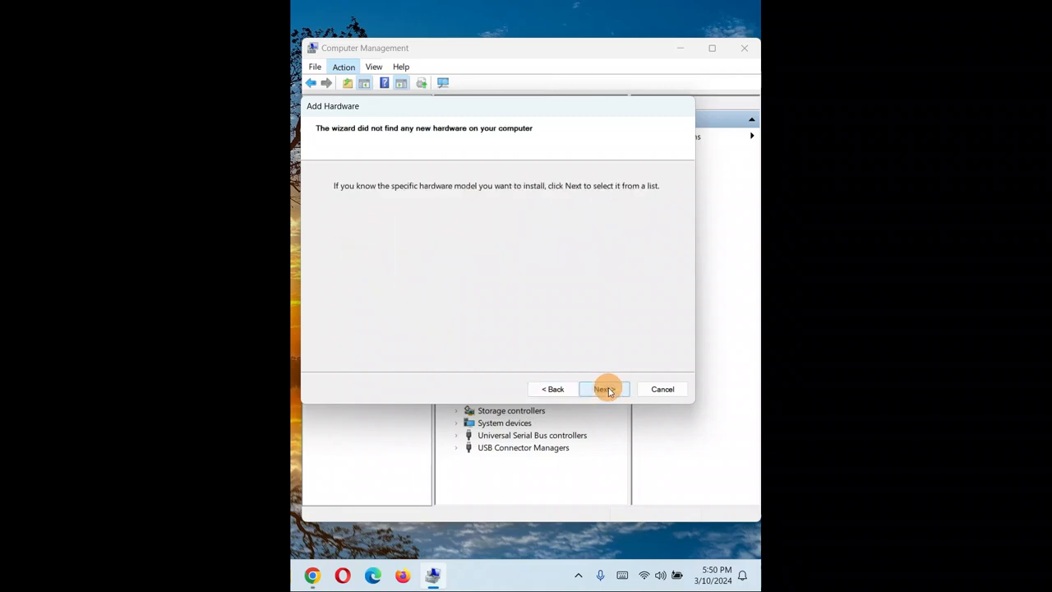
left_click(604, 389)
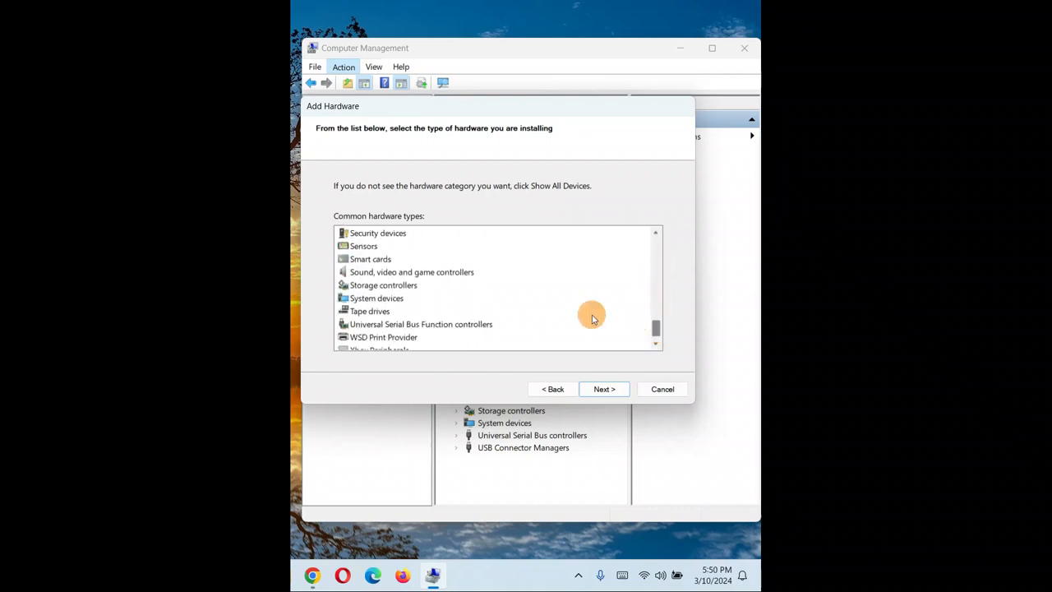
Pick Sound, video and game controllers and advance to the manufacturer and model lists.
left_click(412, 272)
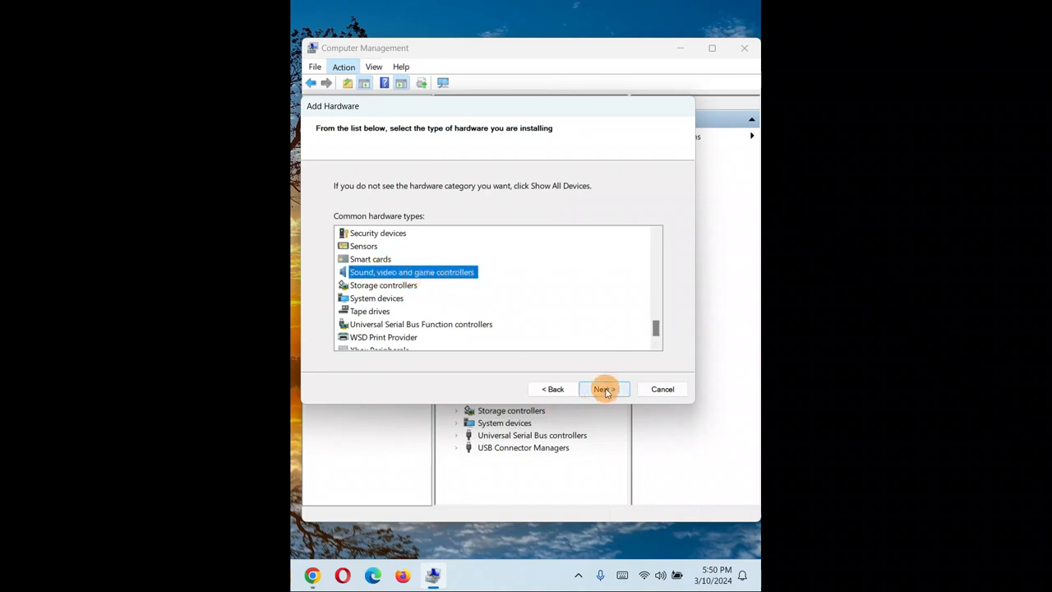
left_click(604, 389)
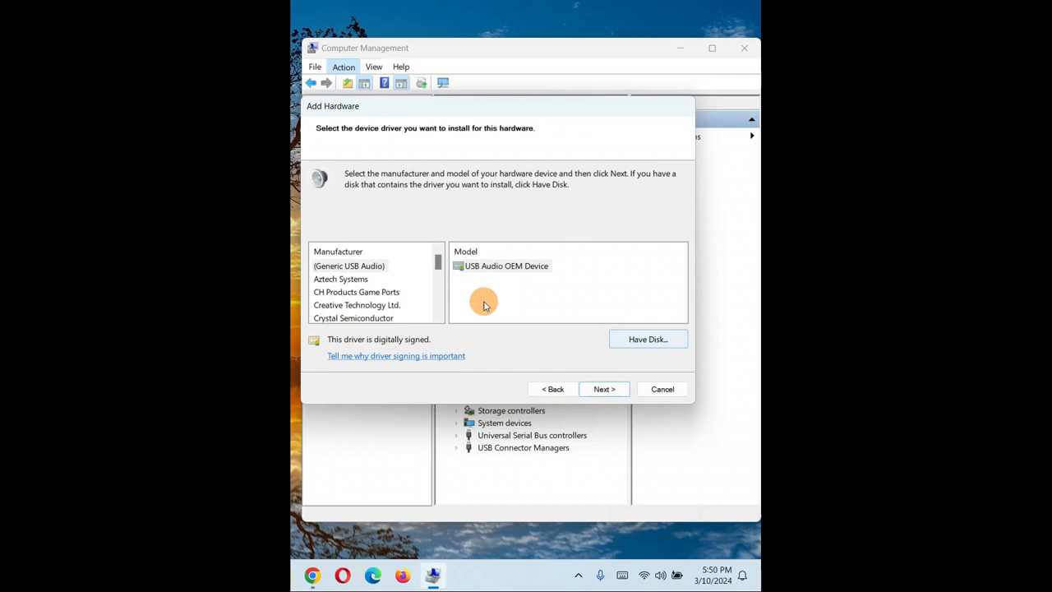
mouse_move(417, 274)
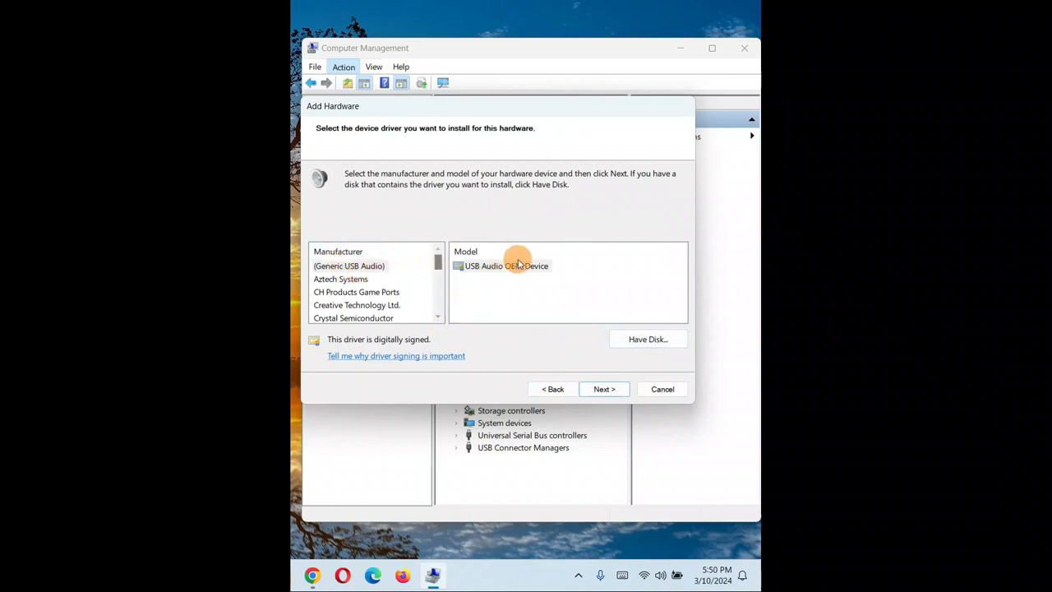
Browse the models of Generic USB Audio, ESS, Creative, Generic, Intel and Microsoft.
left_click(348, 265)
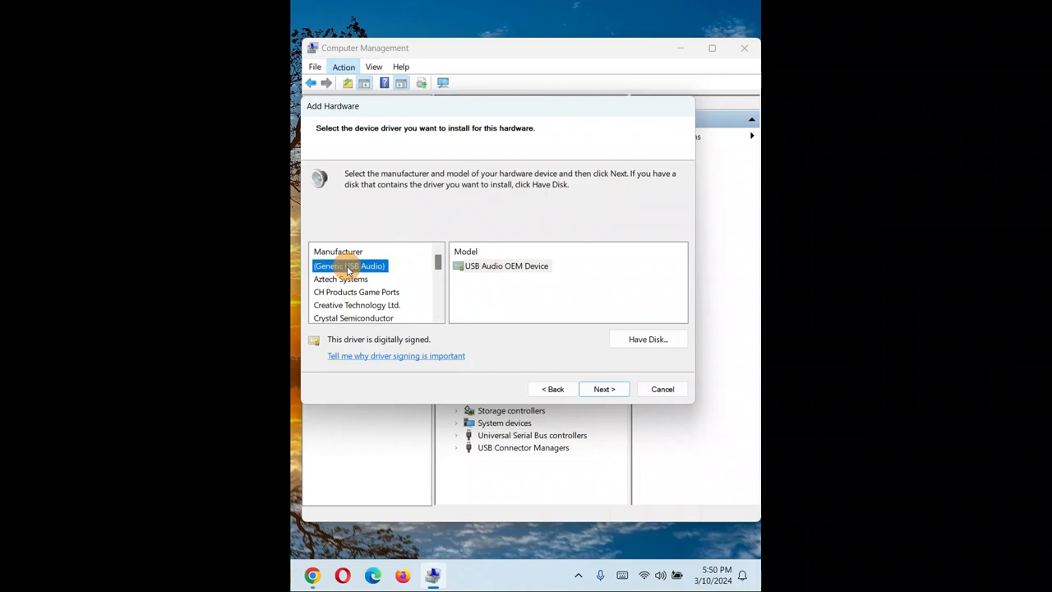
mouse_move(428, 266)
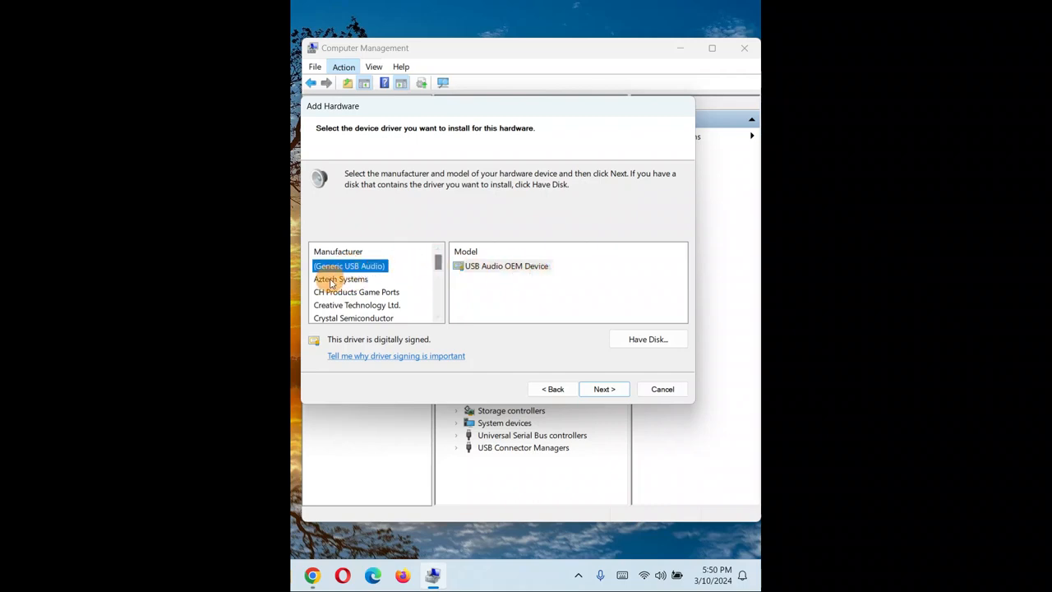
mouse_move(338, 279)
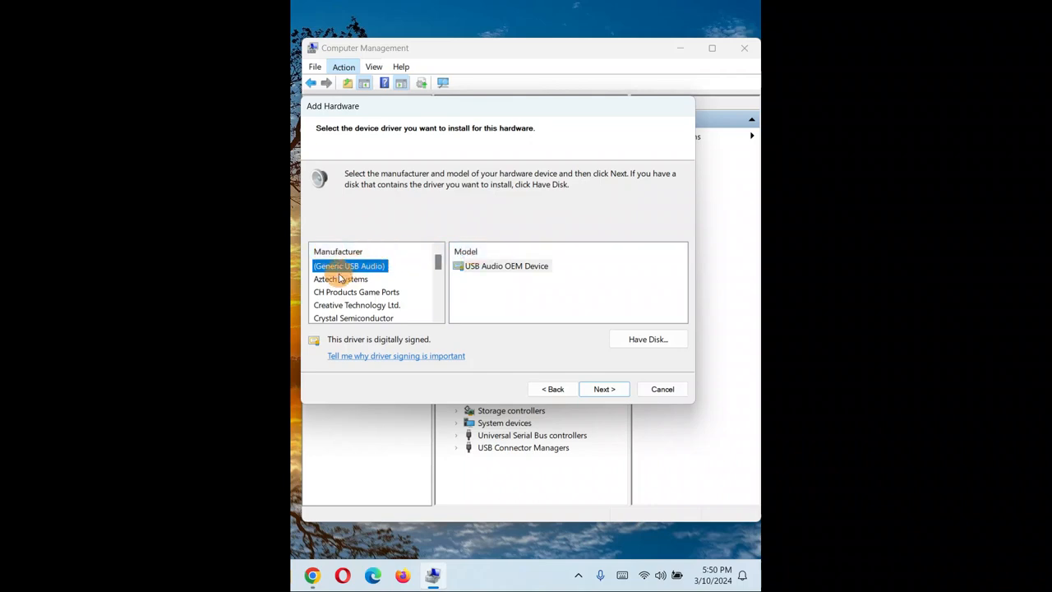
left_click(357, 305)
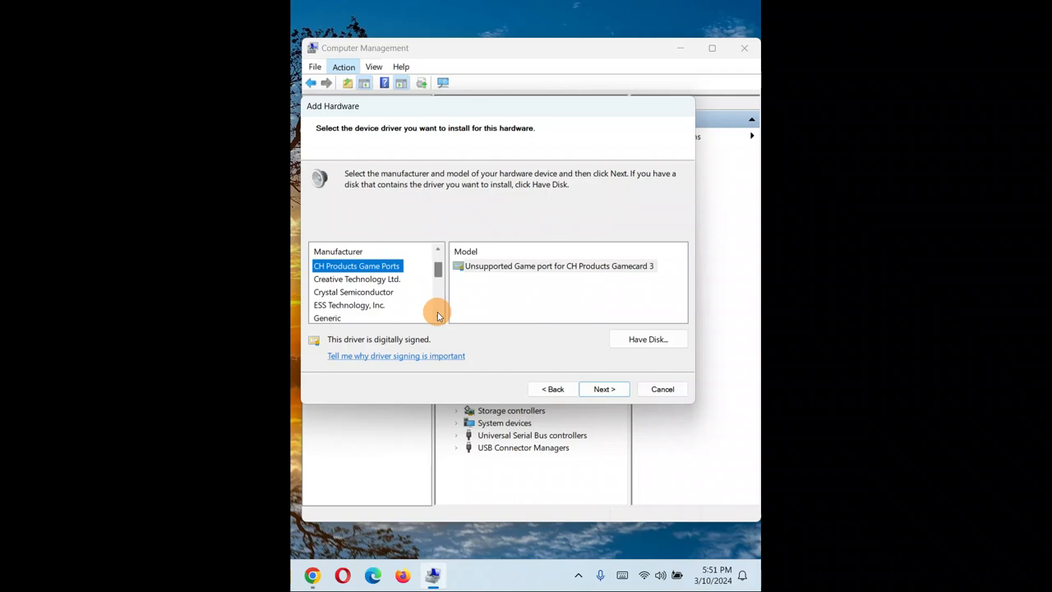
left_click(348, 305)
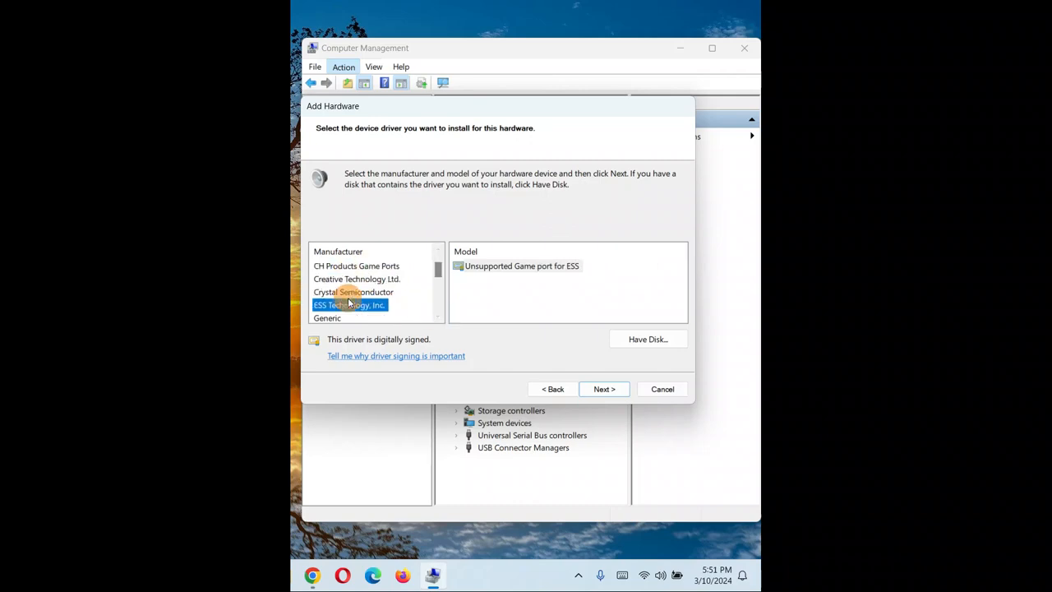
left_click(357, 279)
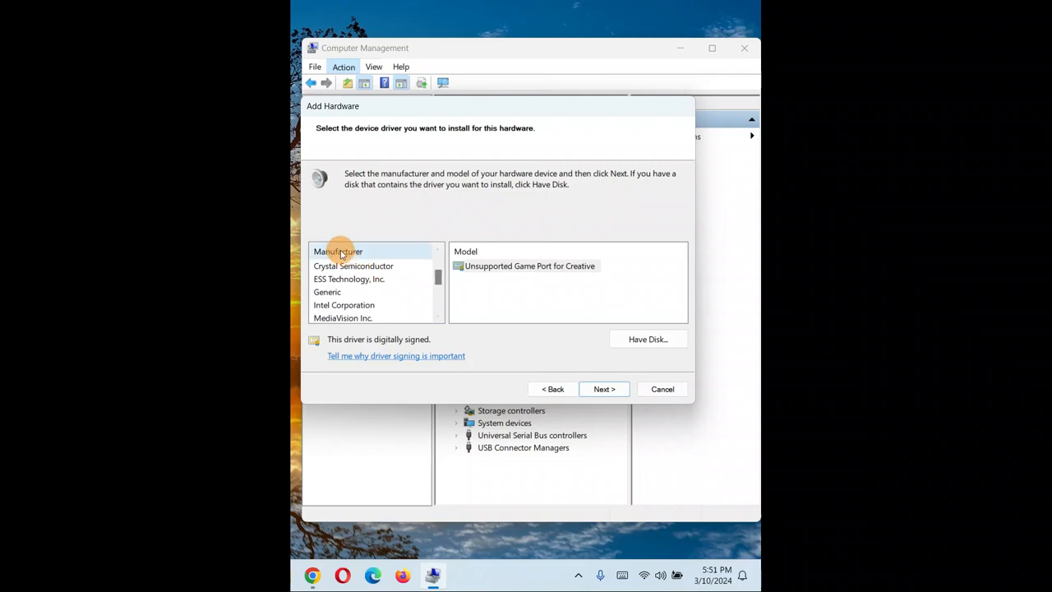
left_click(327, 292)
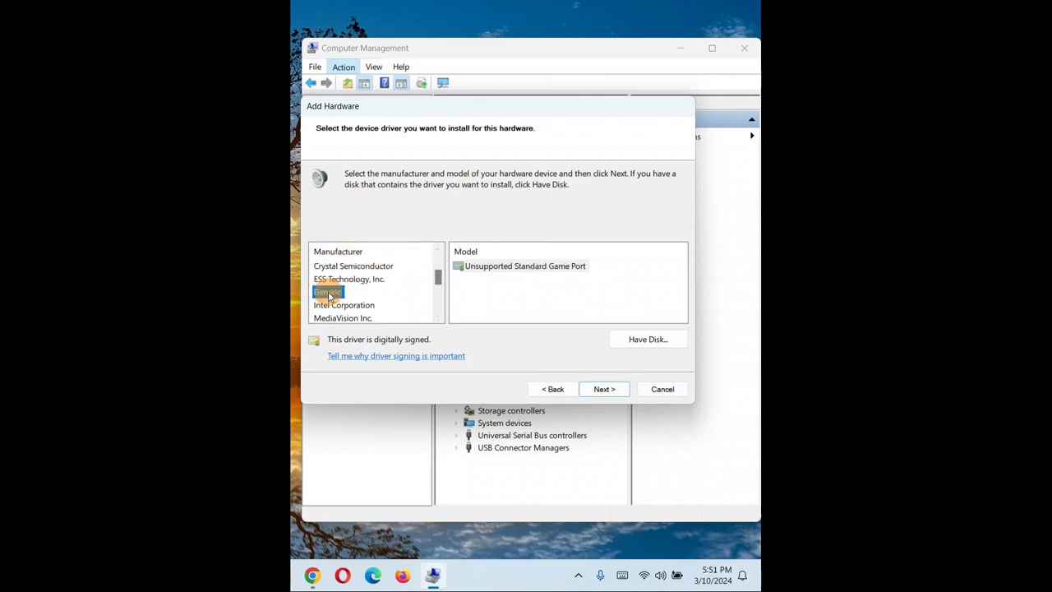
left_click(343, 305)
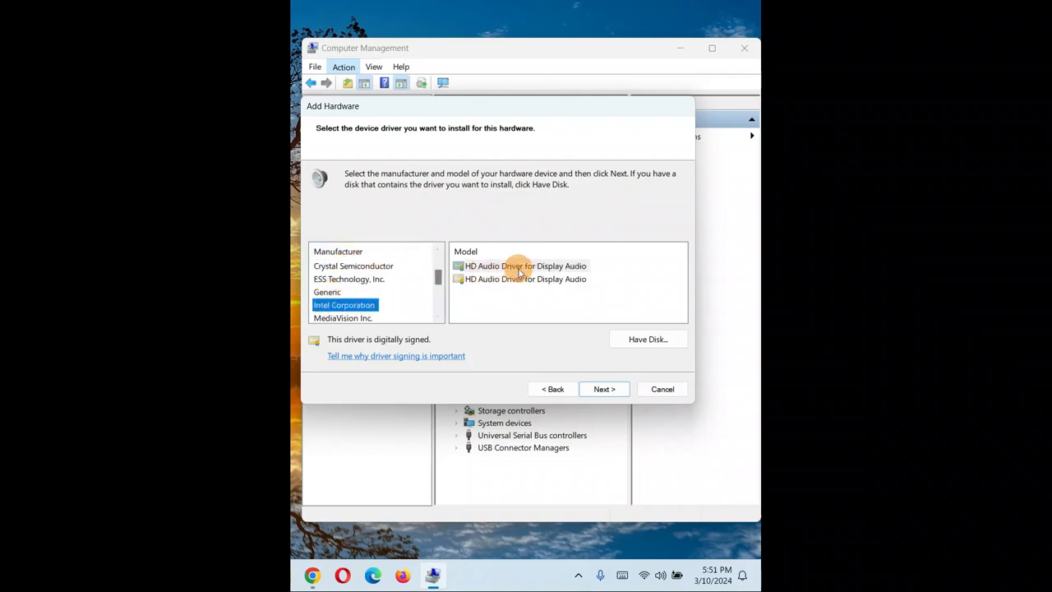
mouse_move(530, 279)
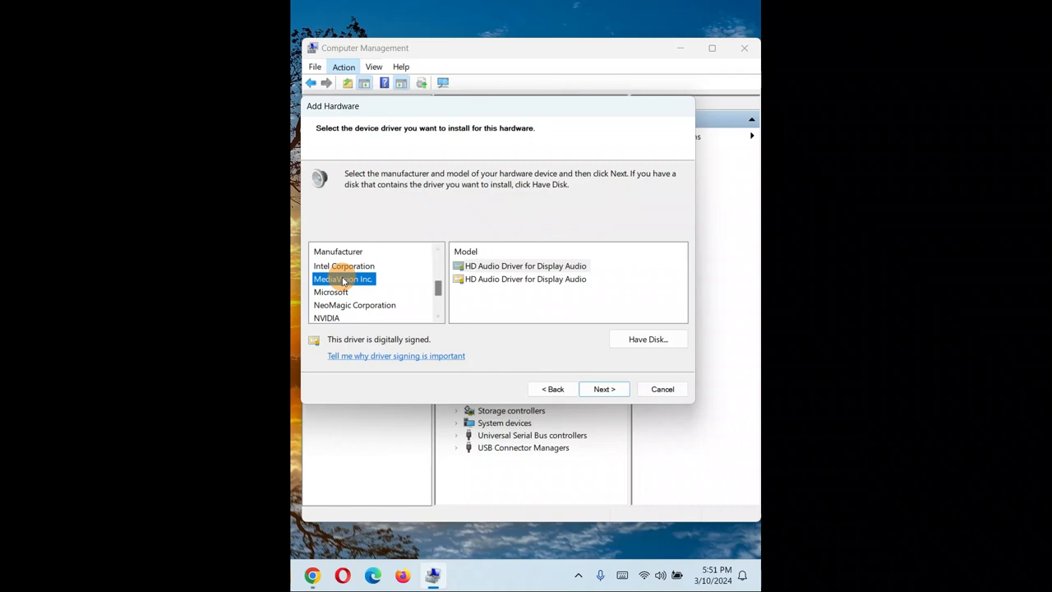
left_click(330, 292)
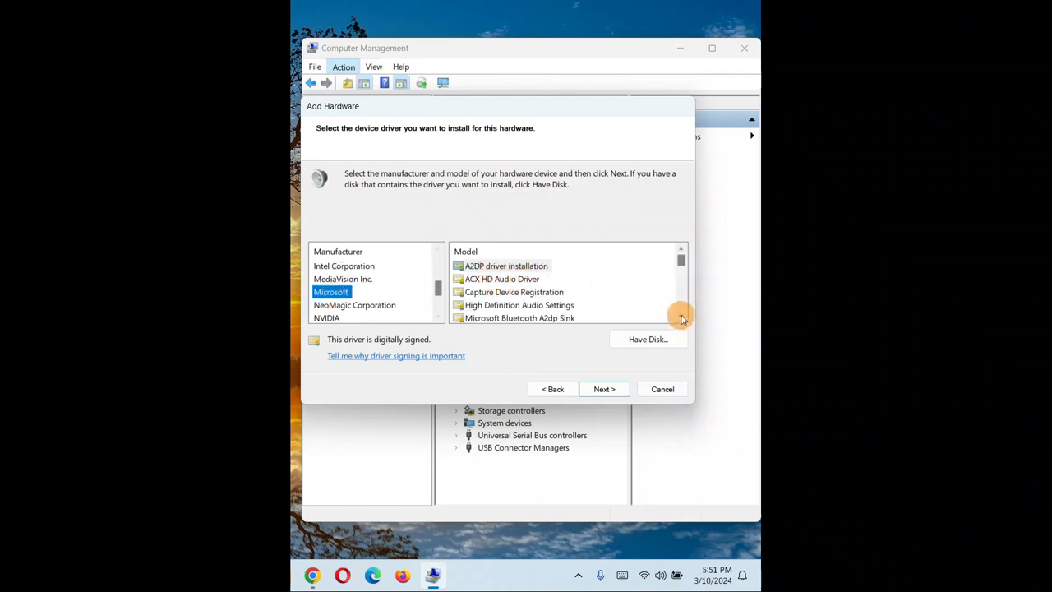
scroll("down", 3)
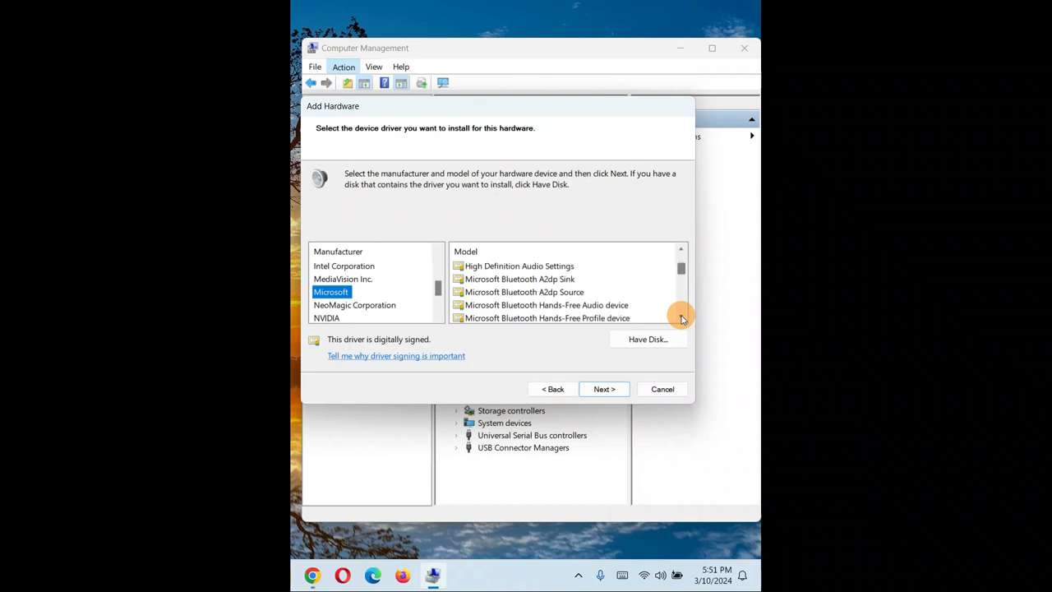
mouse_move(436, 296)
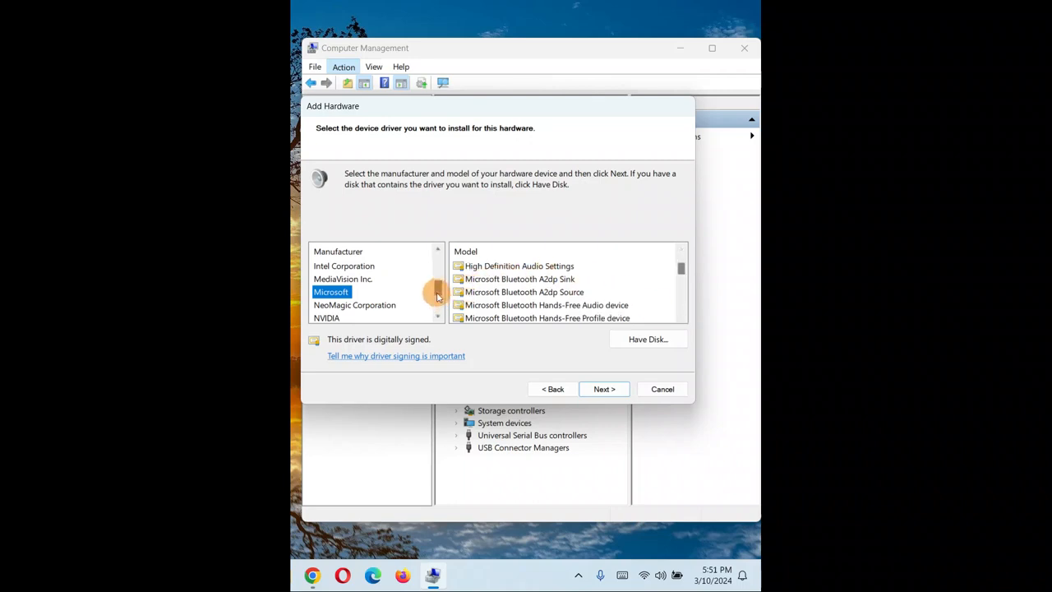
scroll("down", 3)
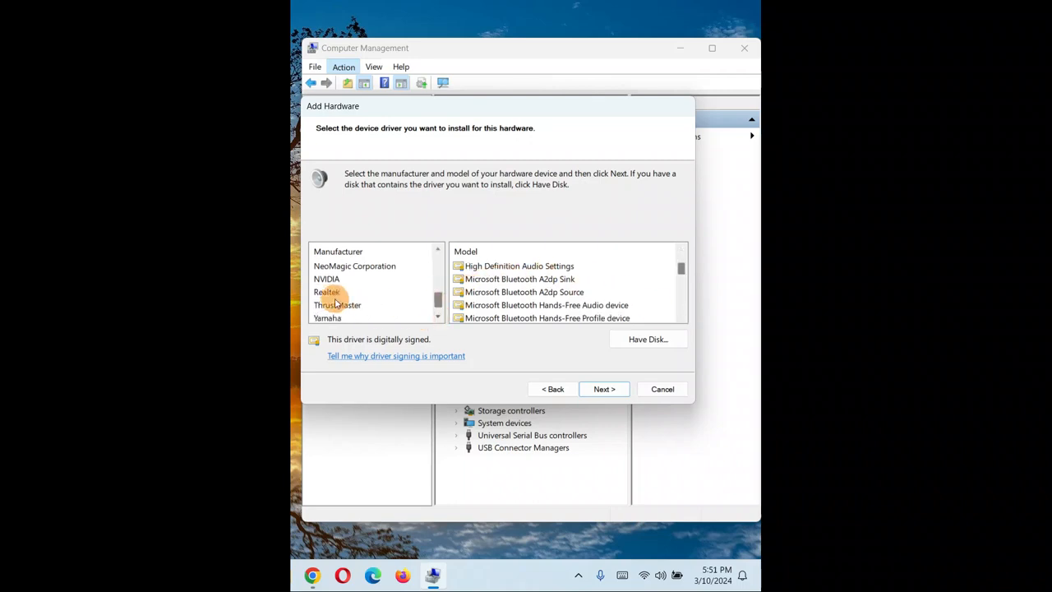
Select Realtek and pick the last Realtek Audio 6.0.1.8642 model.
left_click(327, 291)
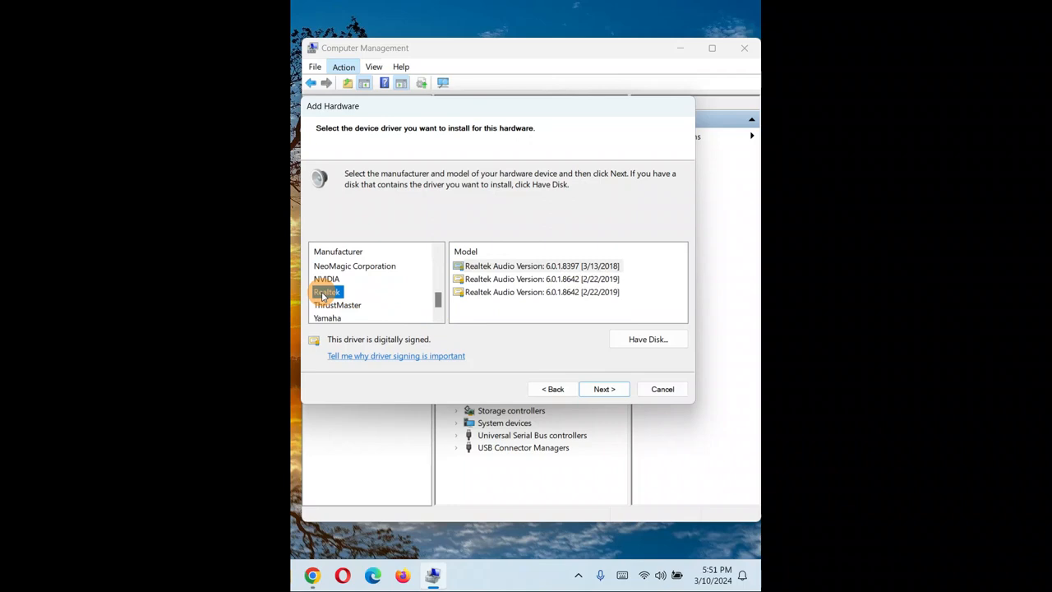
mouse_move(501, 266)
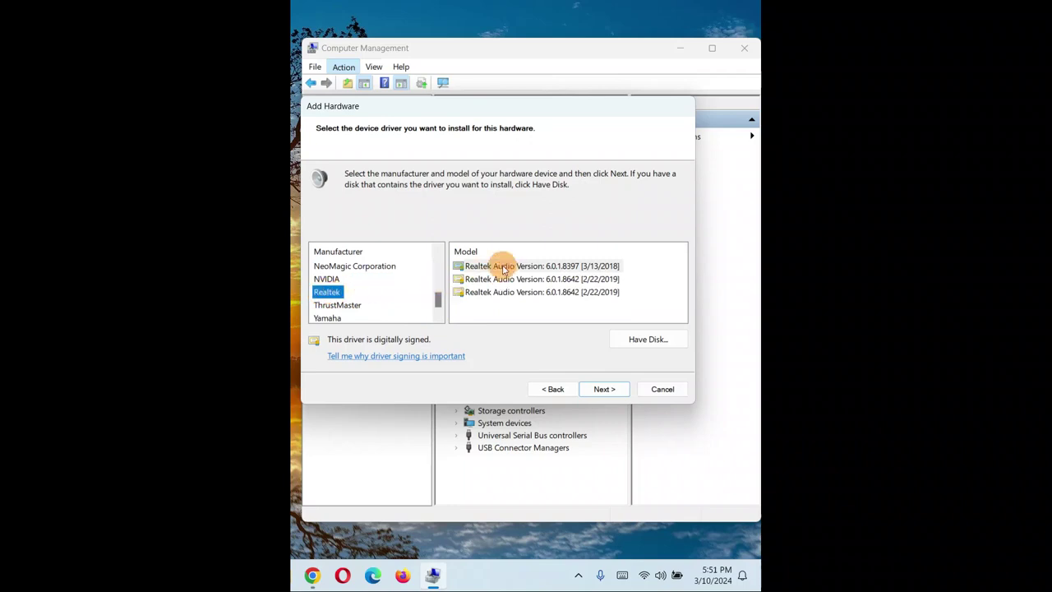
left_click(541, 278)
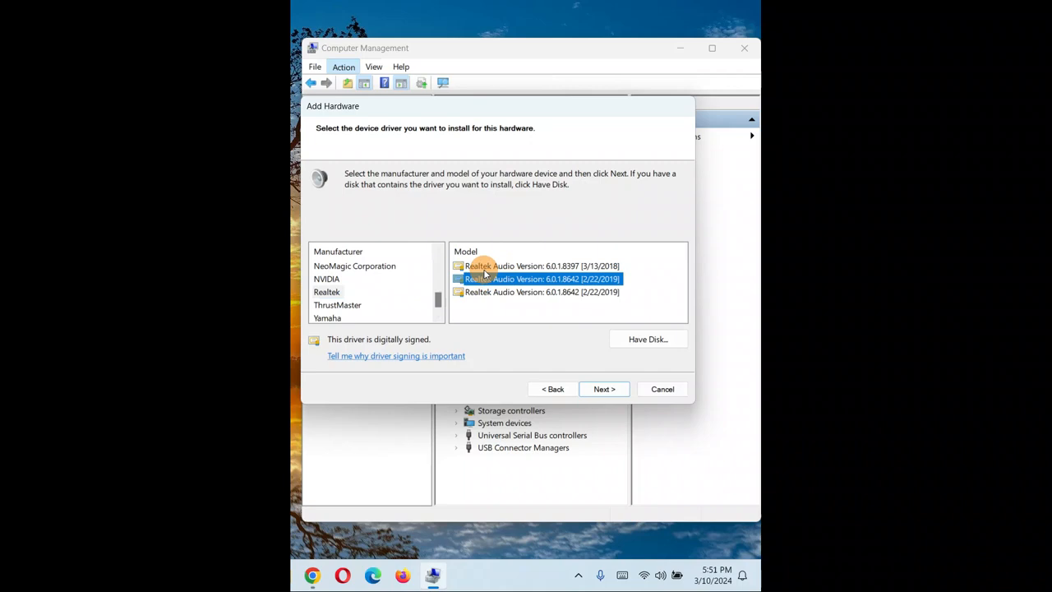
left_click(538, 265)
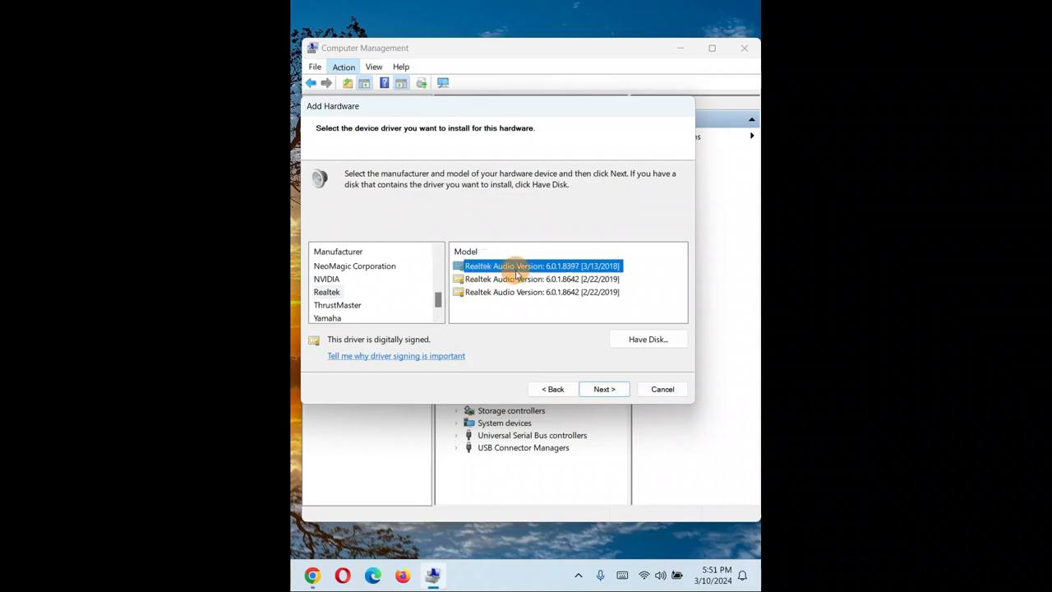
left_click(534, 279)
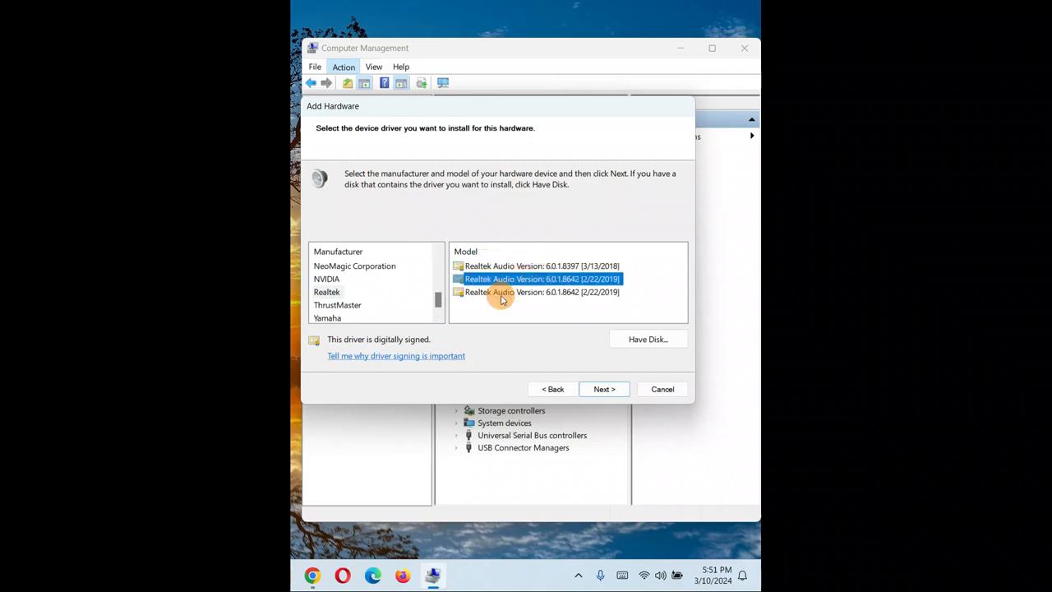
left_click(543, 265)
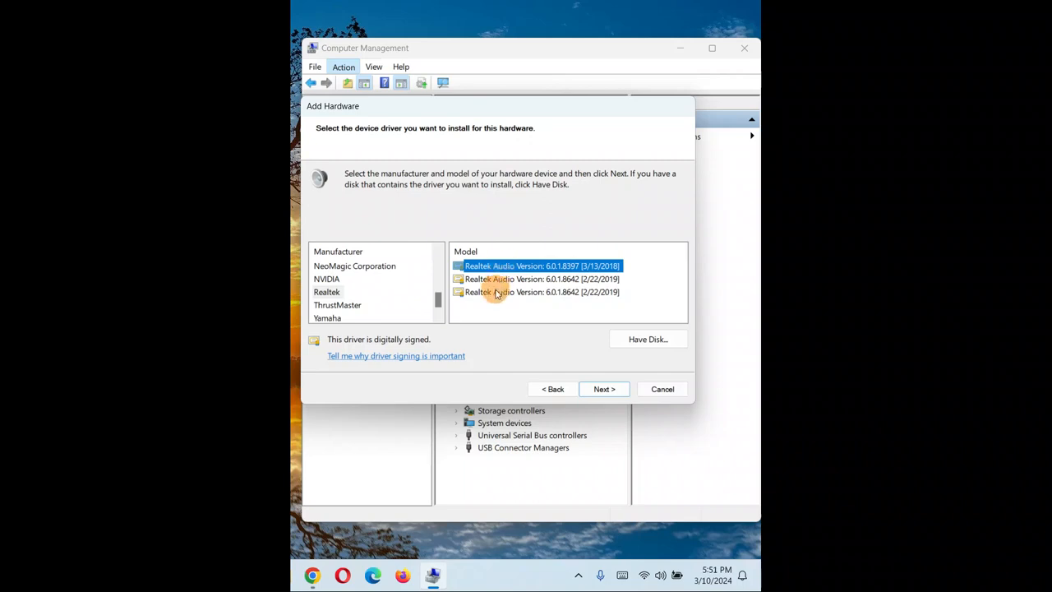
left_click(542, 292)
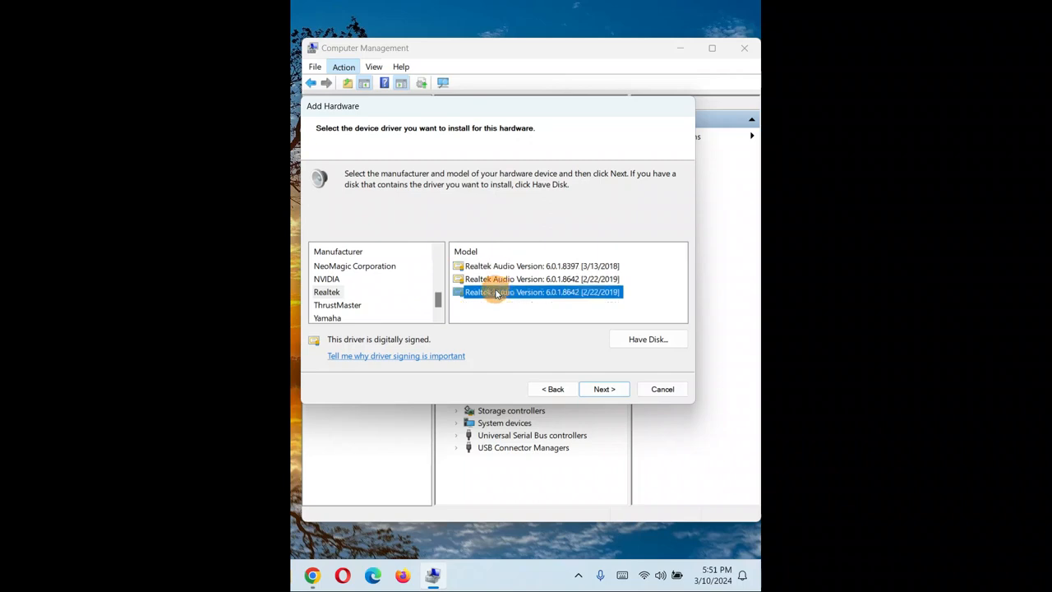
mouse_move(426, 345)
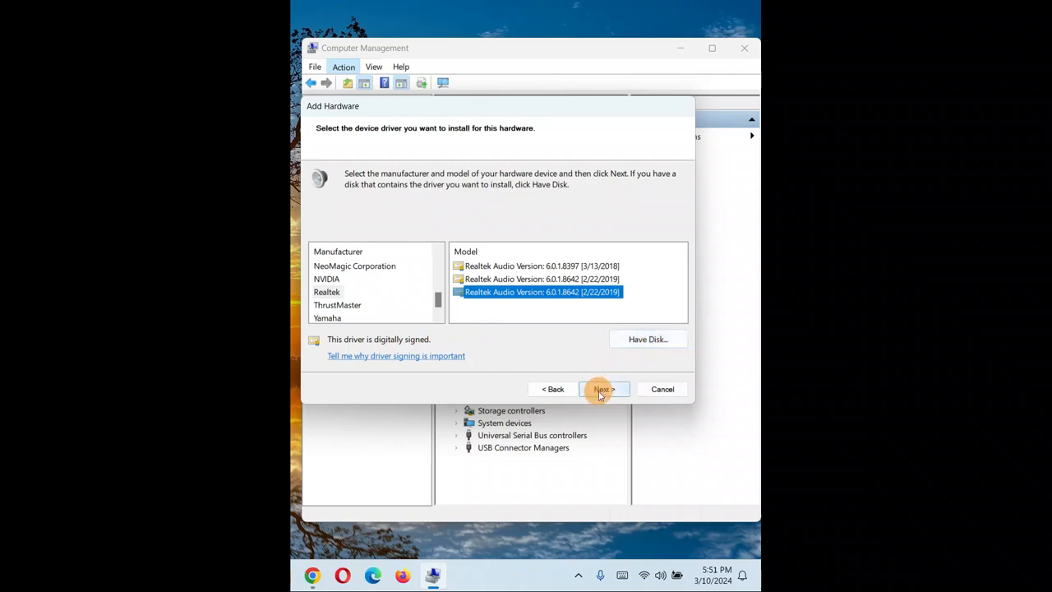
Install the Realtek Audio driver and finish the wizard despite the Code 10 report.
left_click(603, 388)
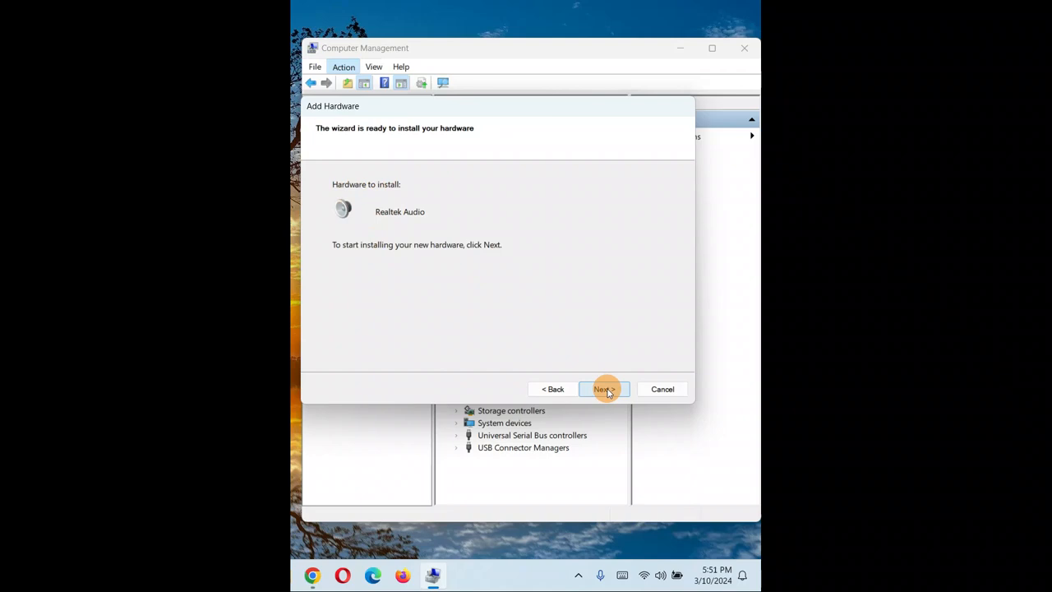
left_click(604, 388)
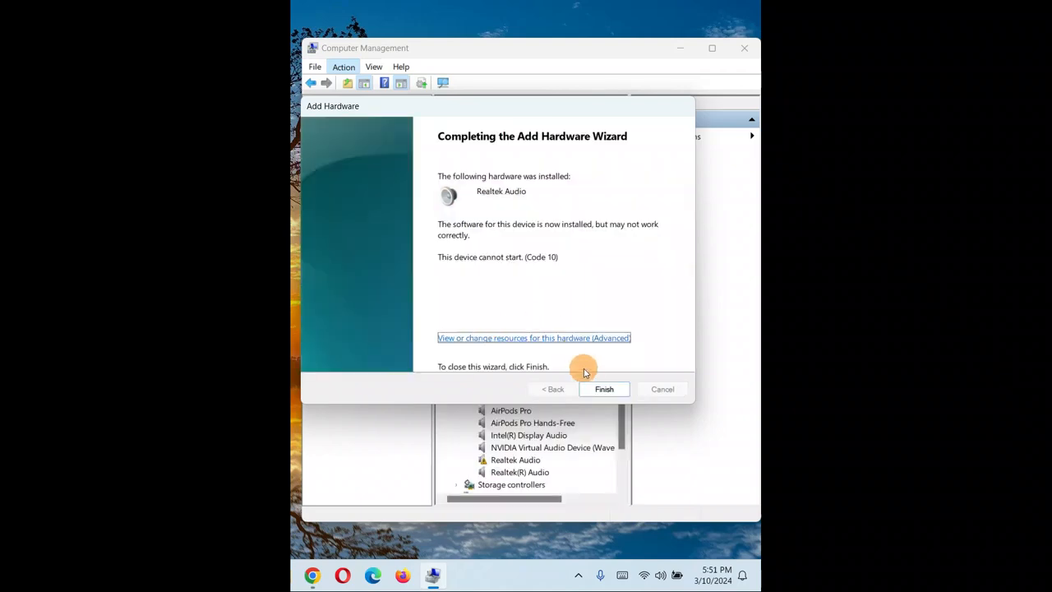
left_click(604, 388)
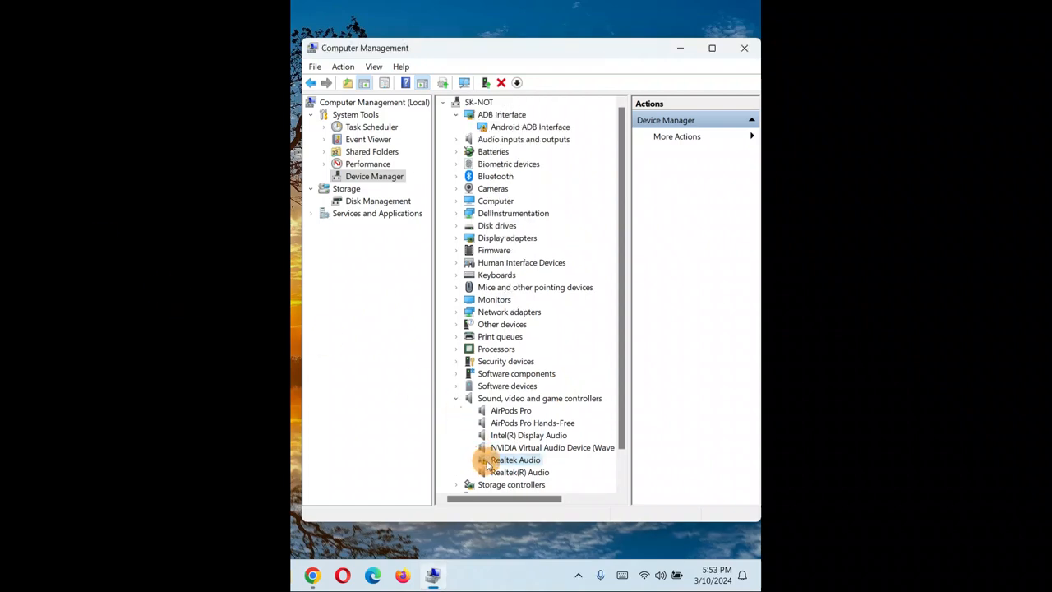
right_click(516, 459)
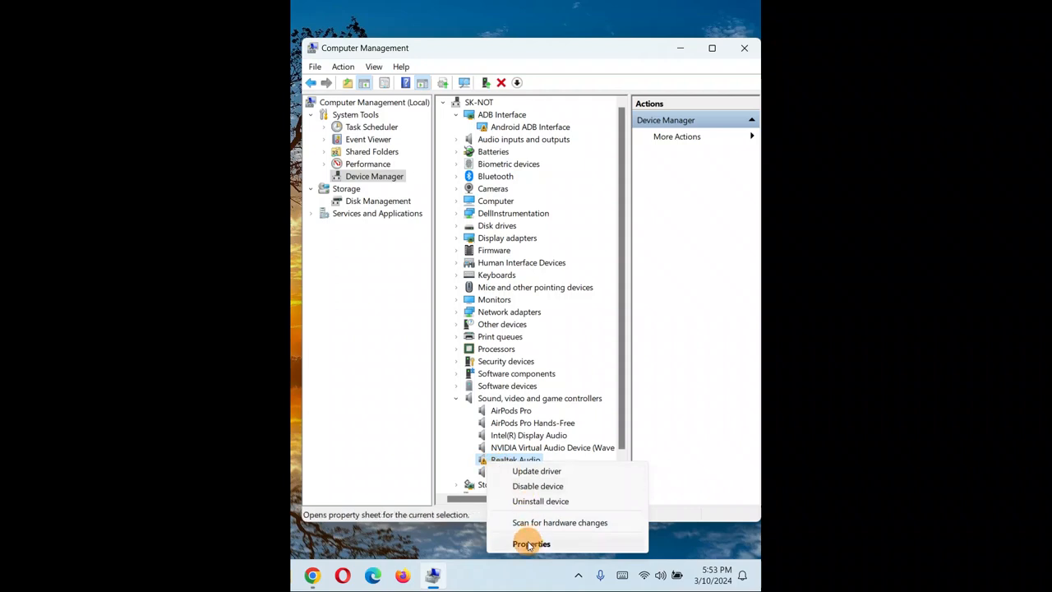
left_click(530, 543)
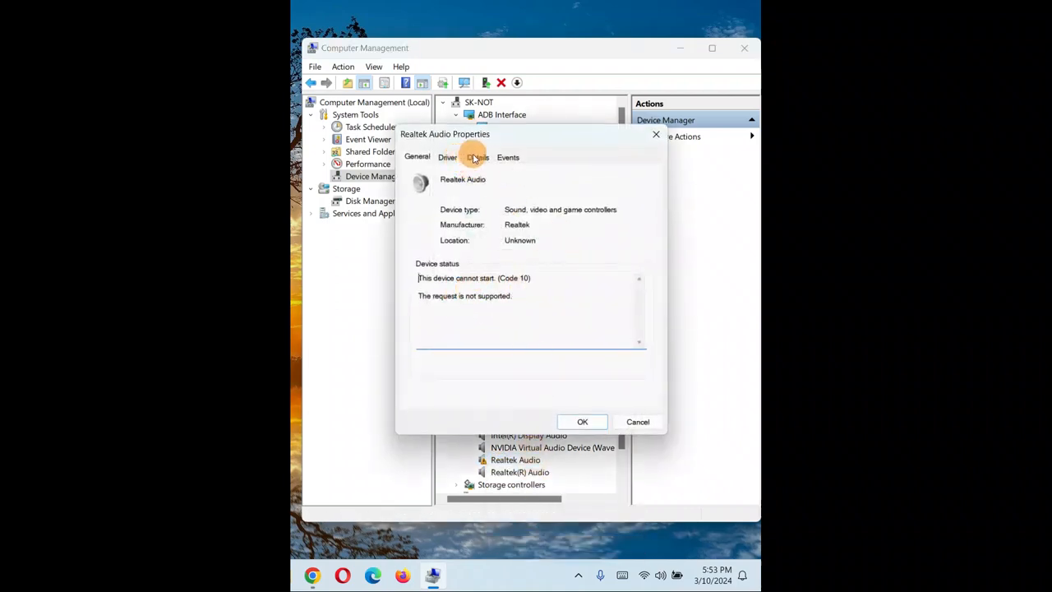
mouse_move(684, 202)
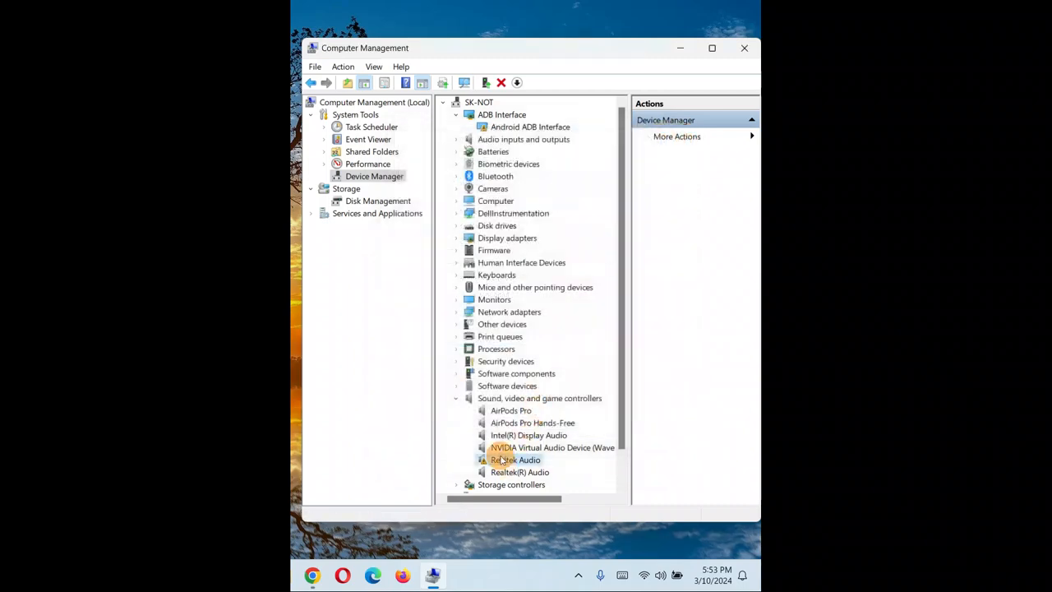
right_click(514, 459)
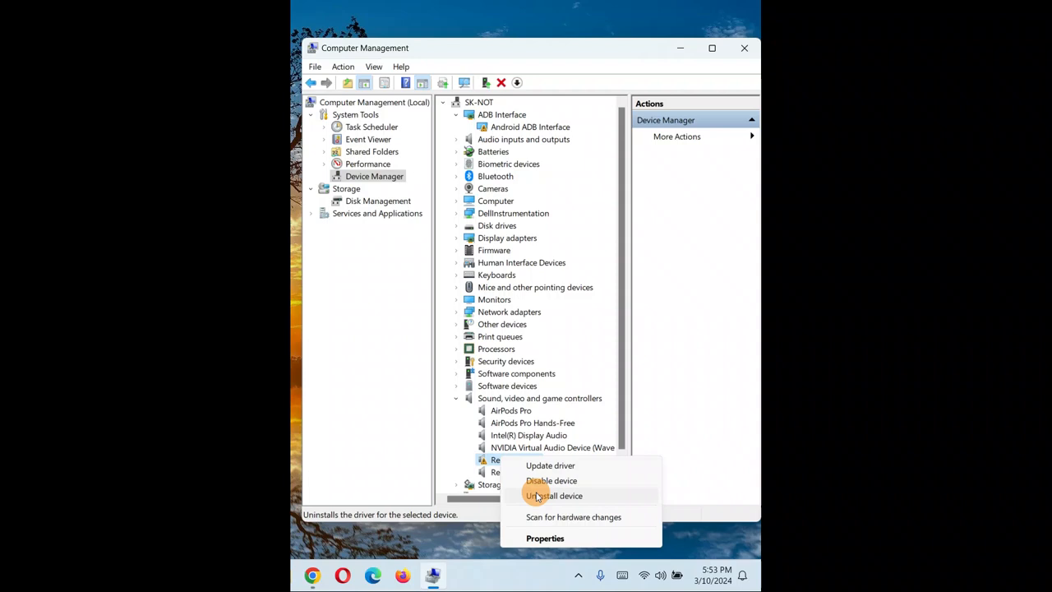
left_click(554, 494)
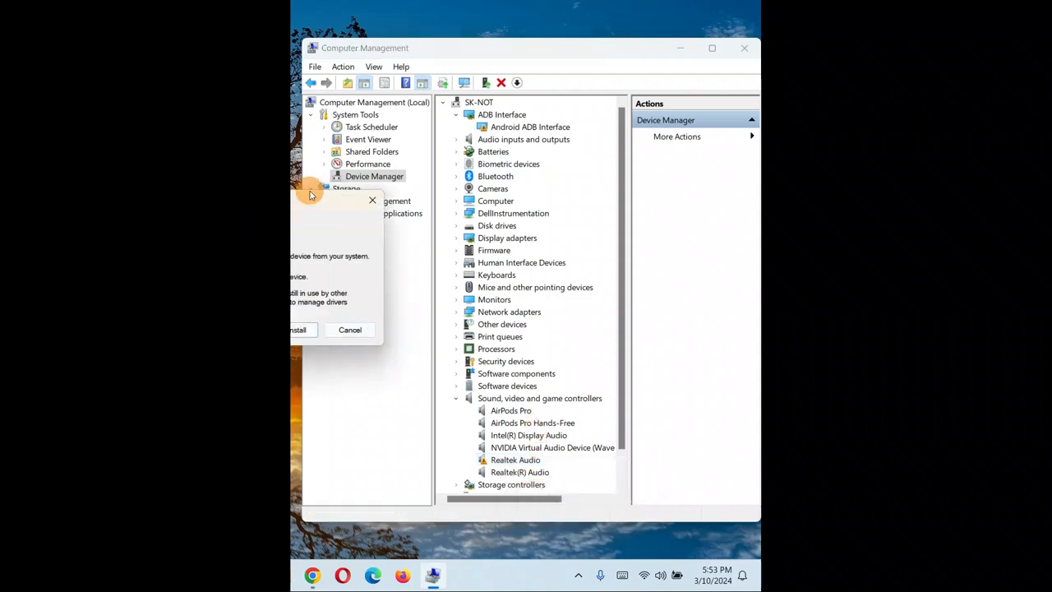
left_click(350, 329)
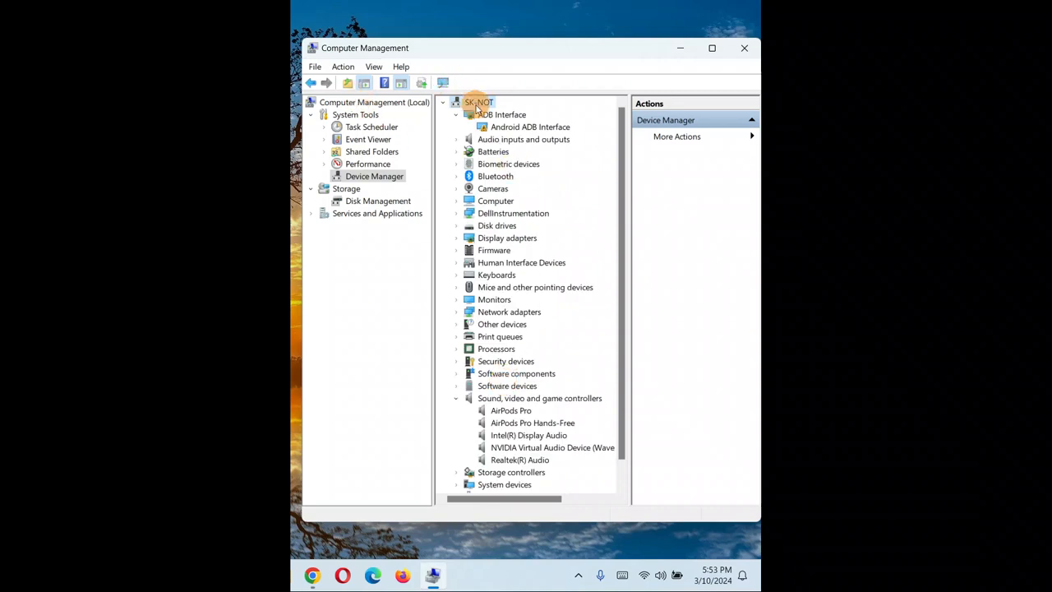
Open the Action menu, close it, then reopen it to show Add drivers and Add legacy hardware.
left_click(343, 67)
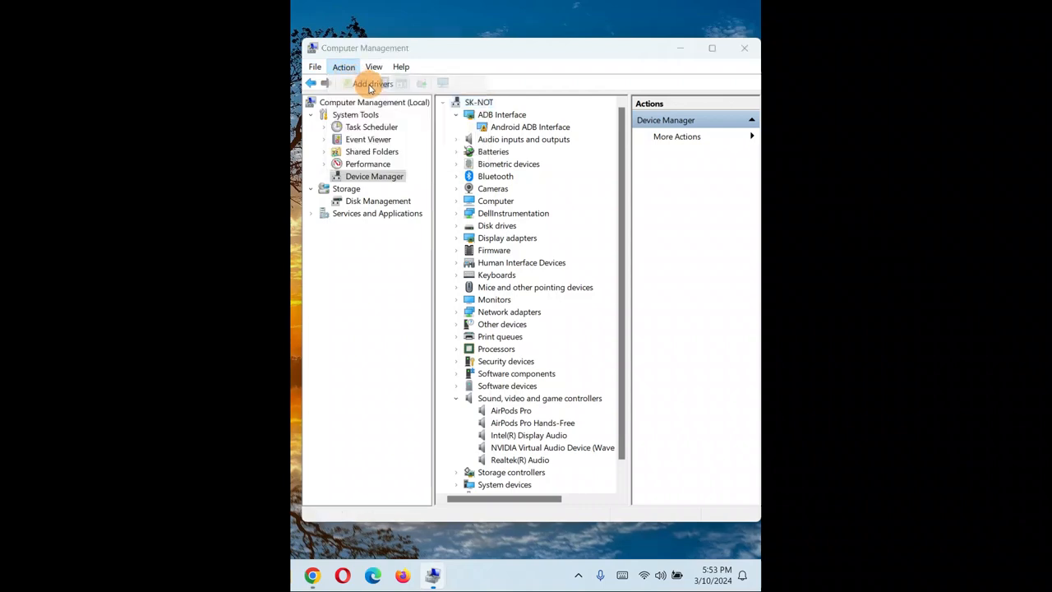
left_click(371, 84)
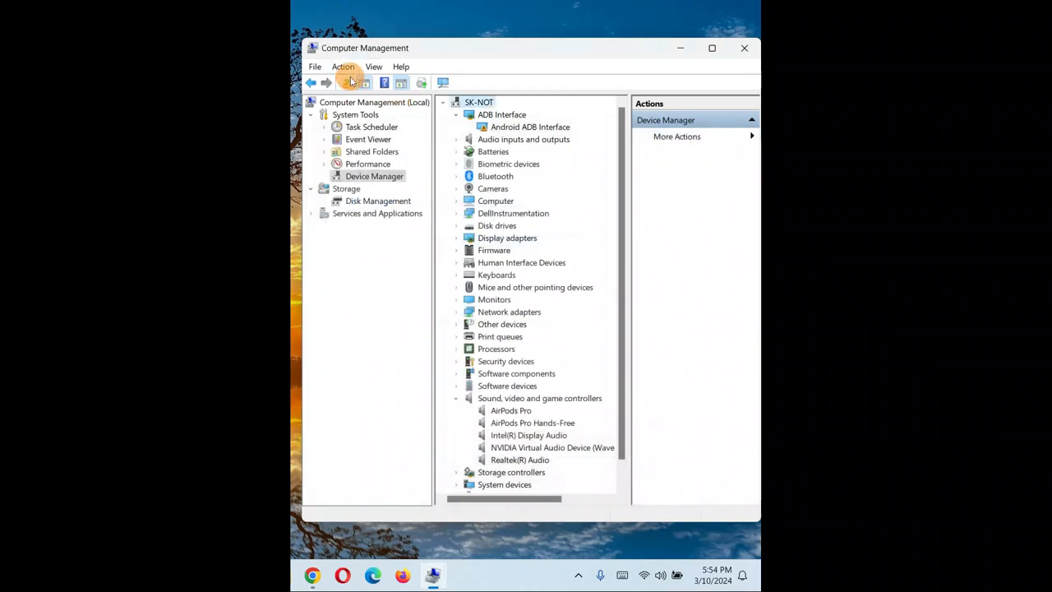
left_click(343, 66)
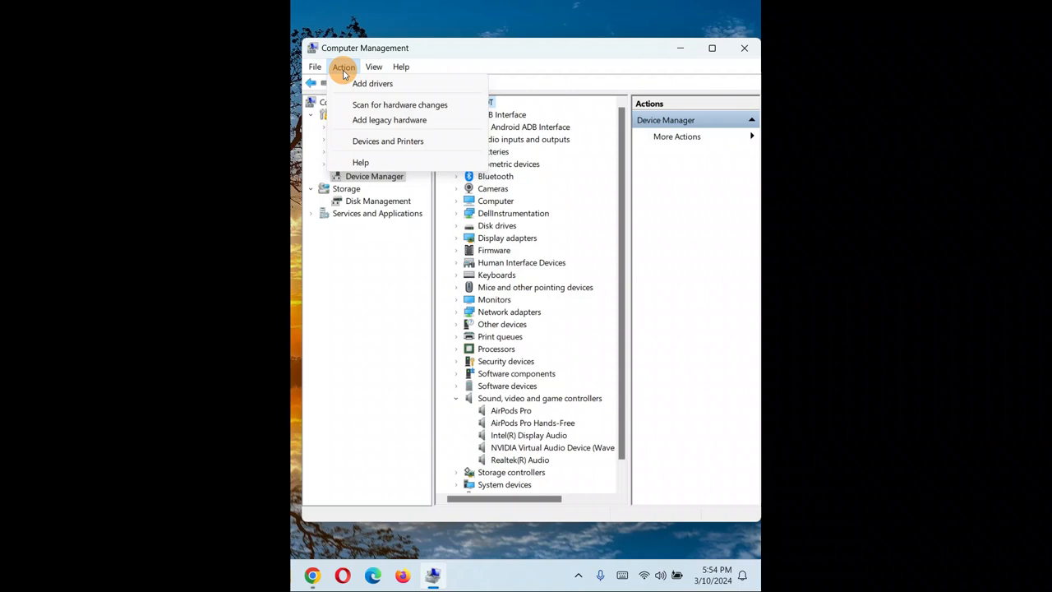
mouse_move(372, 84)
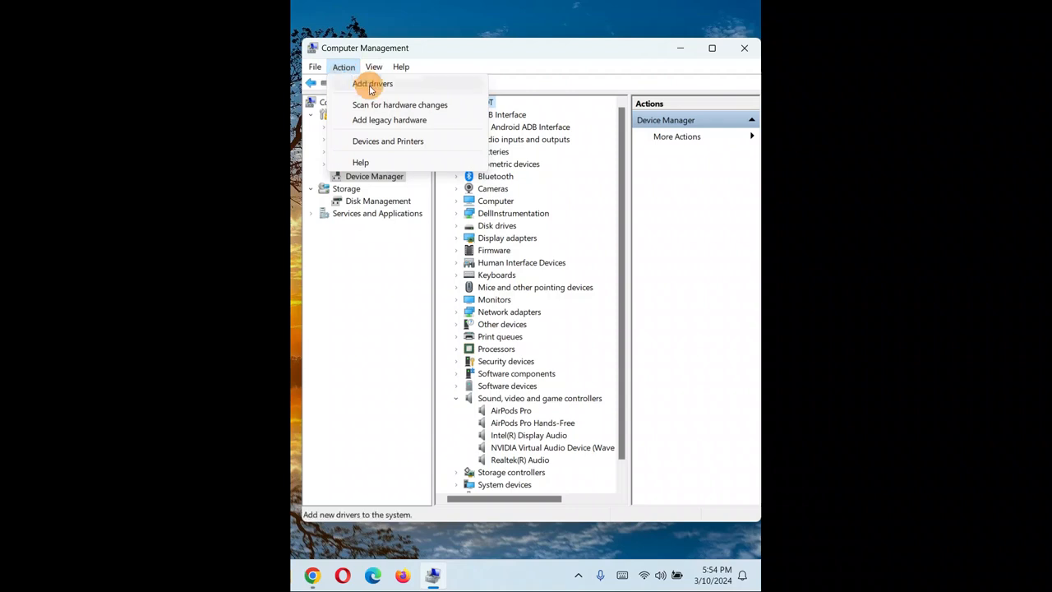
left_click(372, 83)
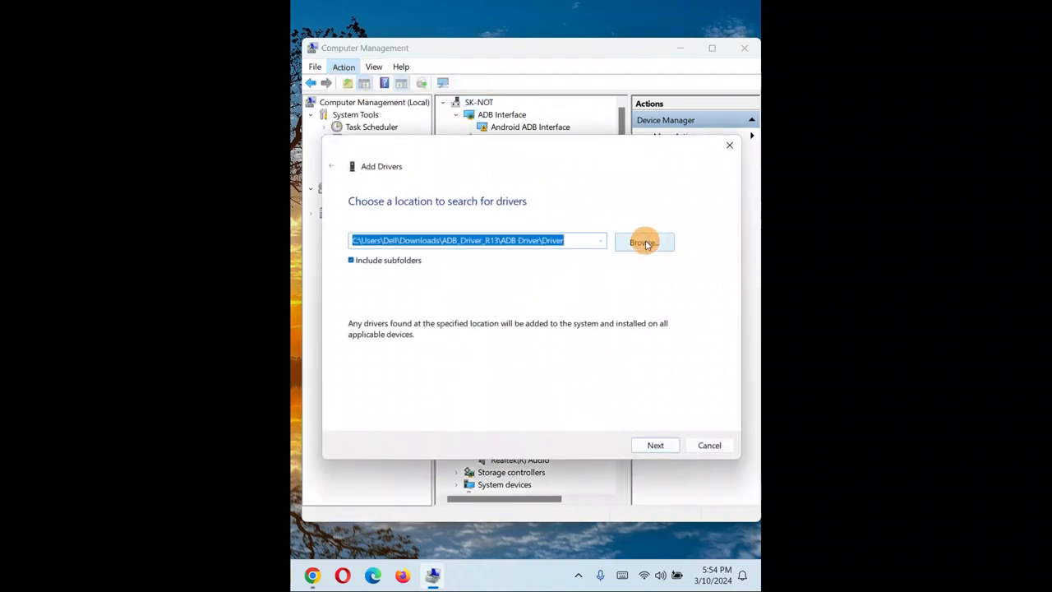
mouse_move(713, 161)
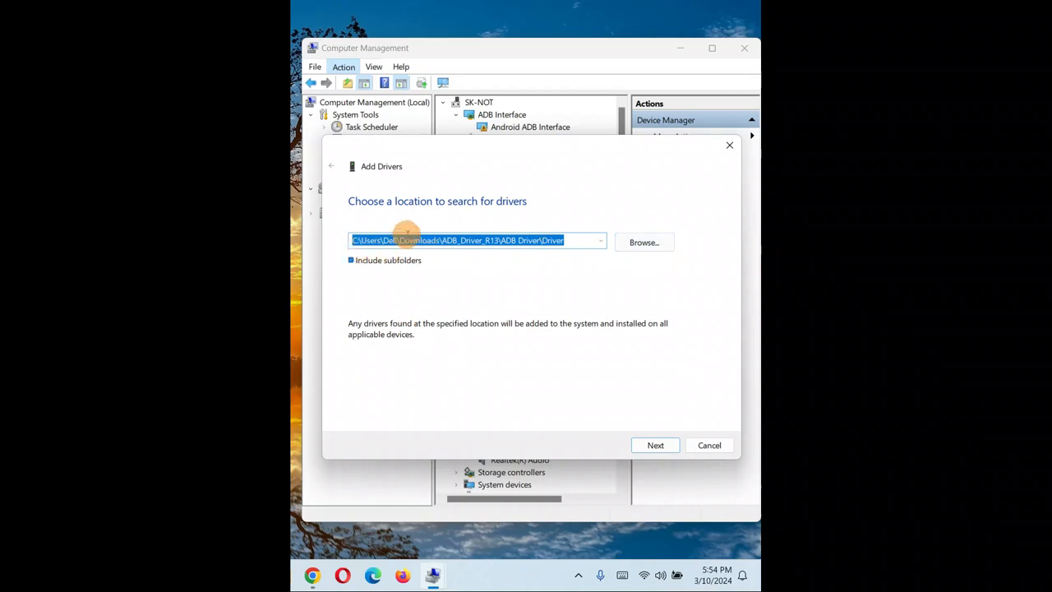
mouse_move(644, 242)
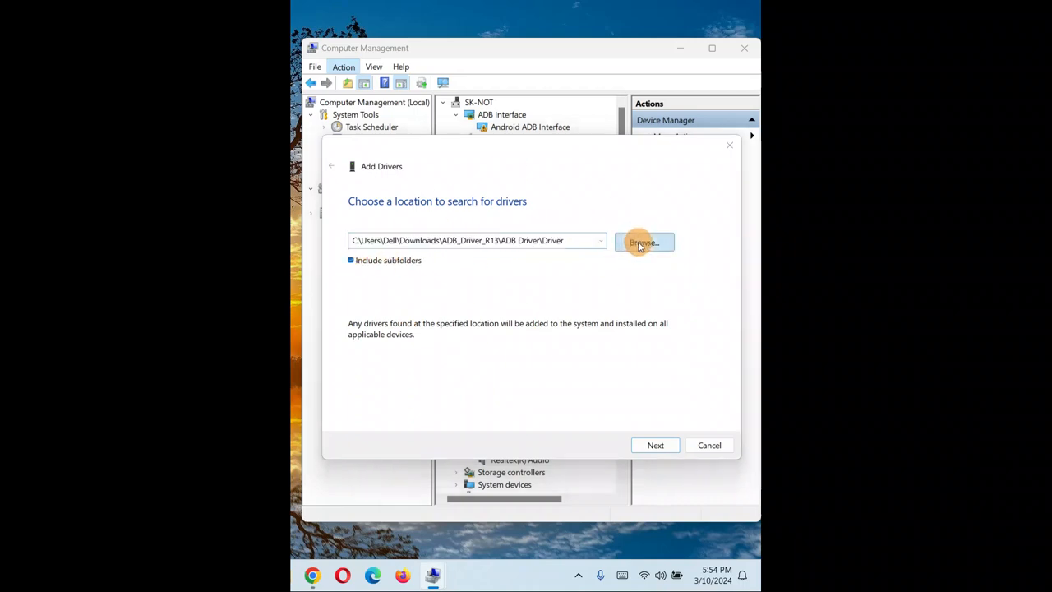
left_click(643, 241)
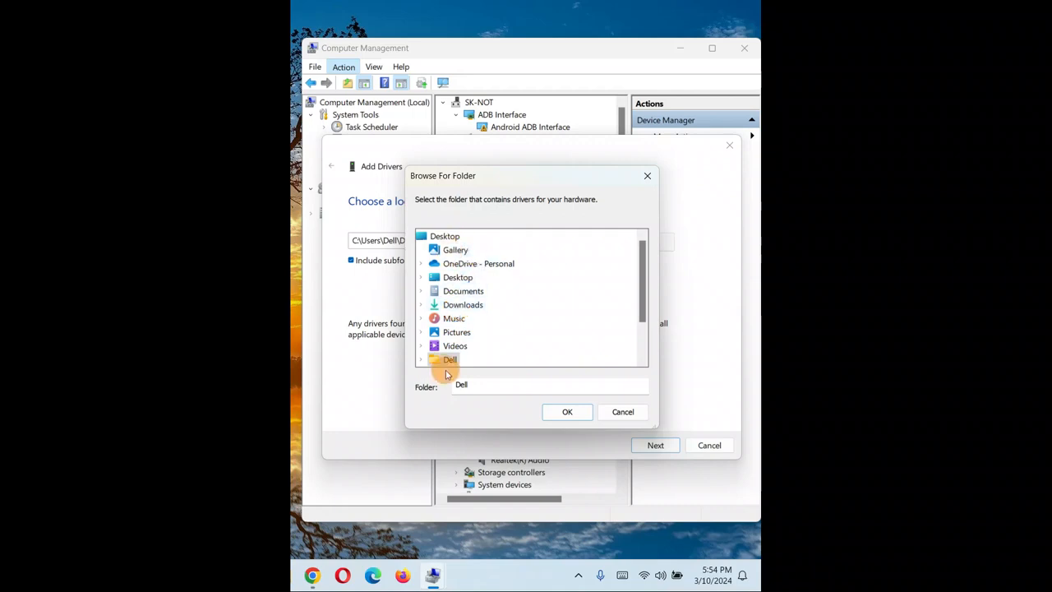
left_click(567, 411)
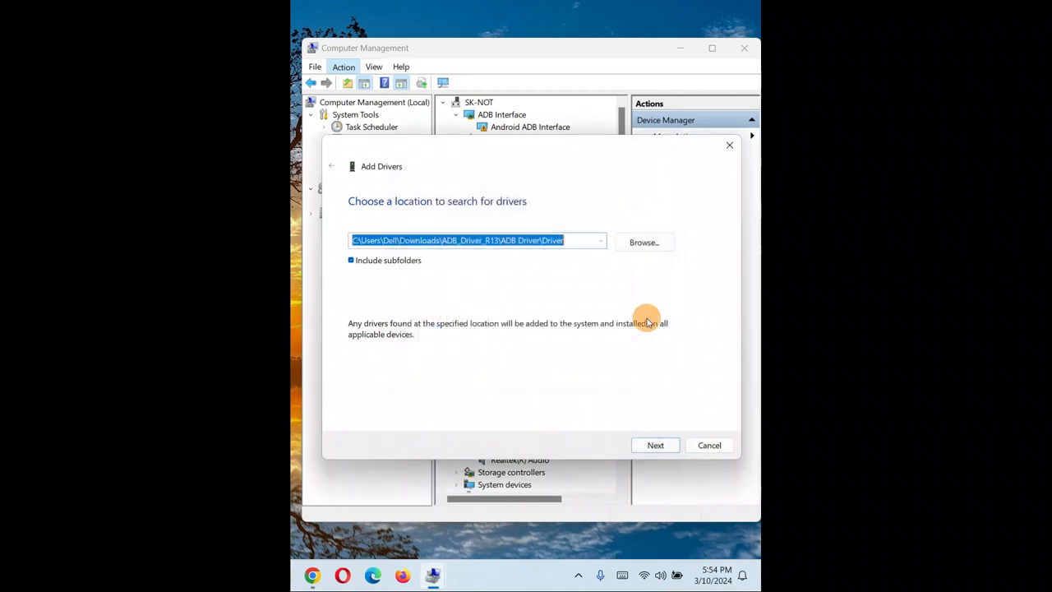
mouse_move(729, 147)
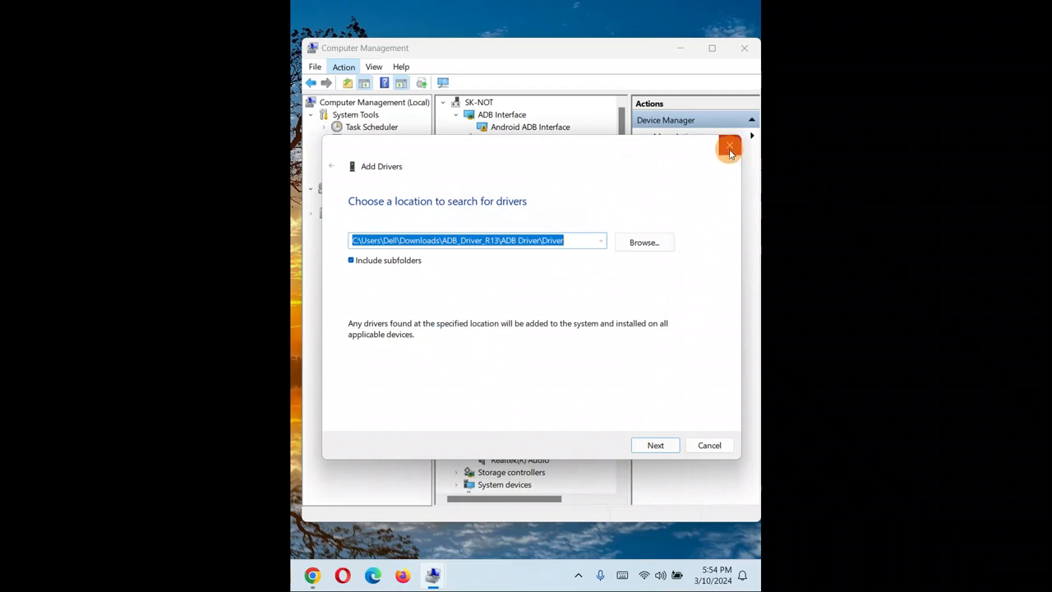
left_click(730, 147)
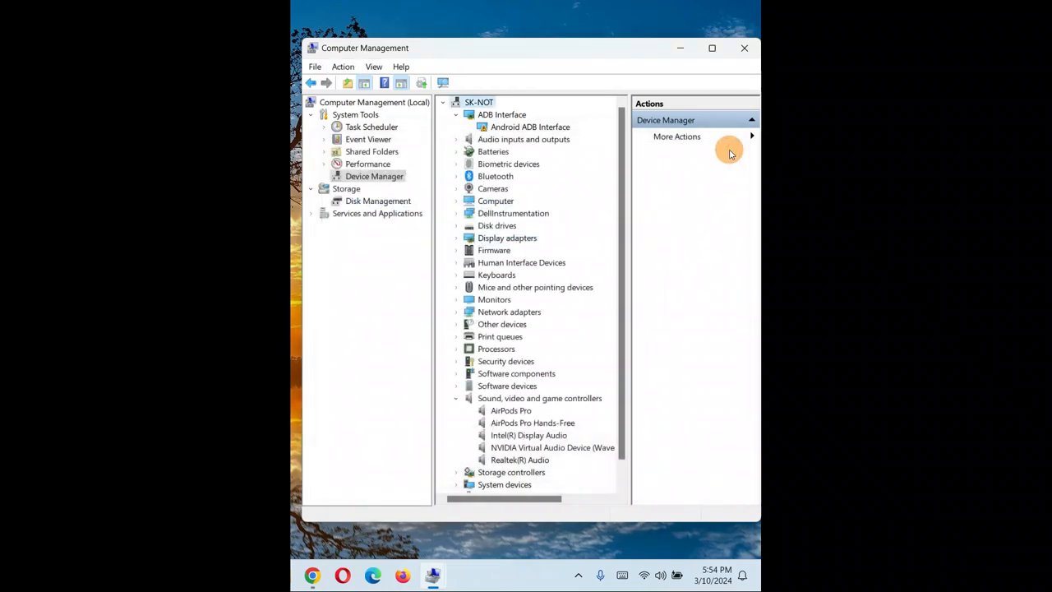
Relaunch Add legacy hardware and pass the automatic search to the hardware types list.
left_click(343, 67)
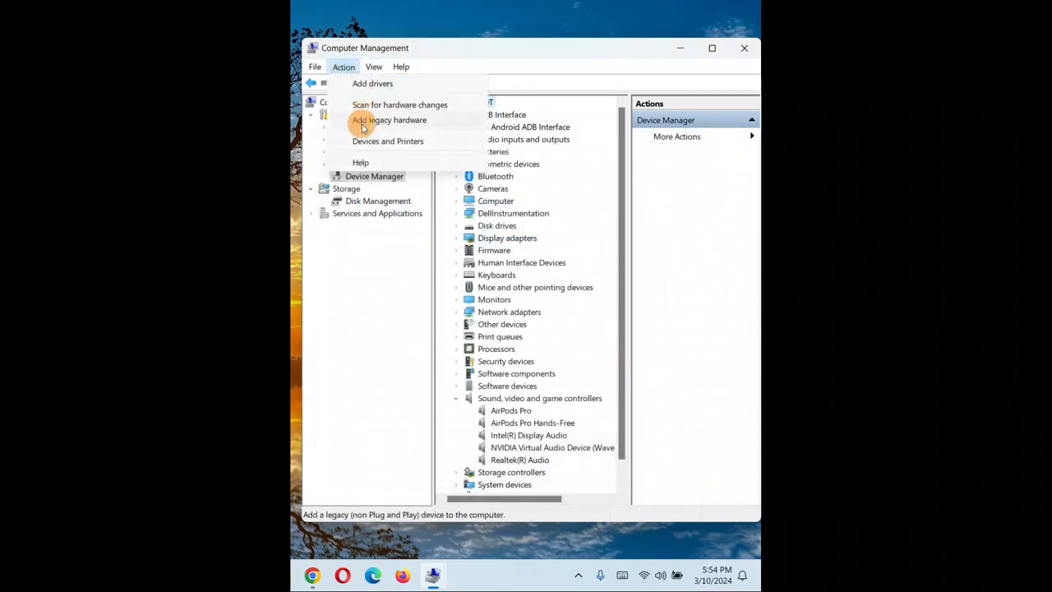
left_click(388, 119)
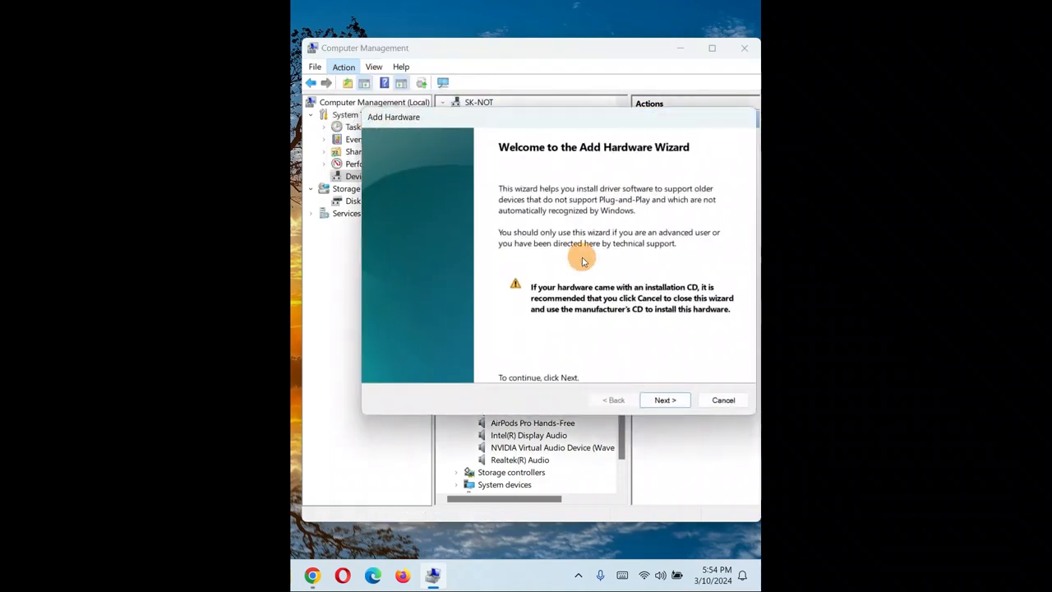
left_click(664, 399)
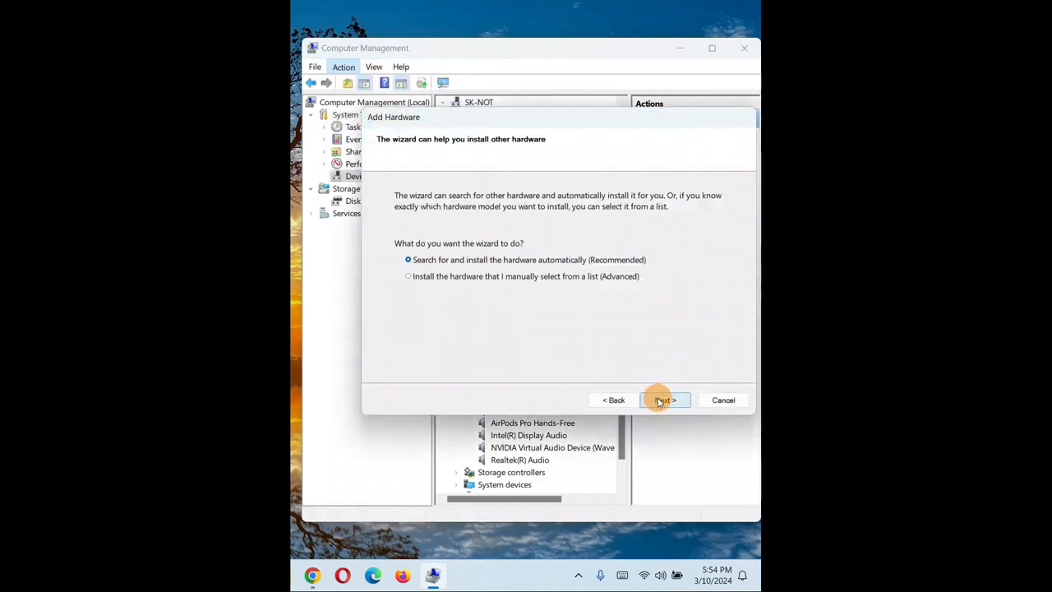
left_click(661, 399)
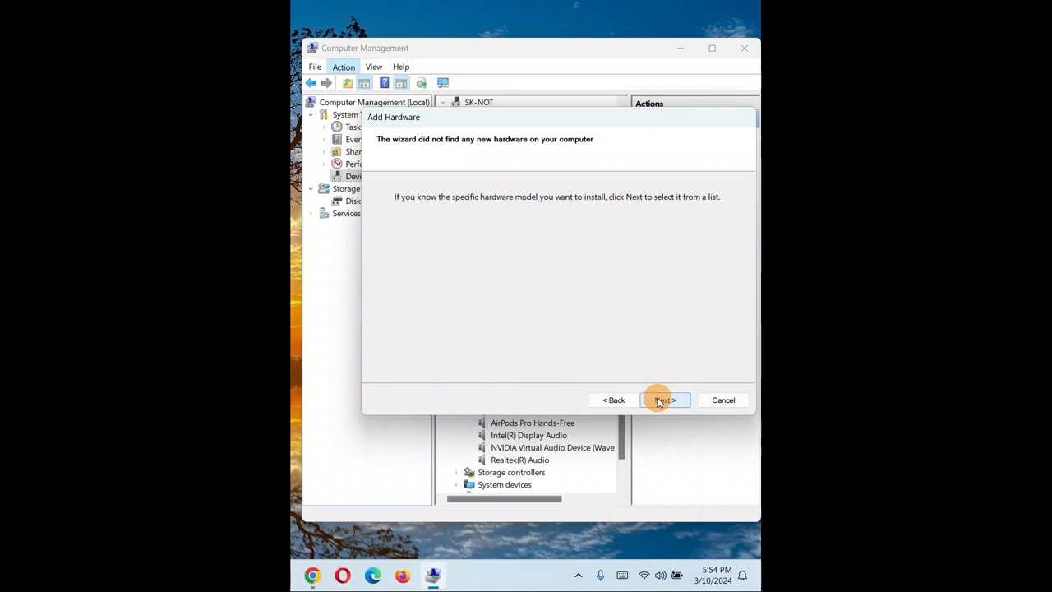
left_click(662, 399)
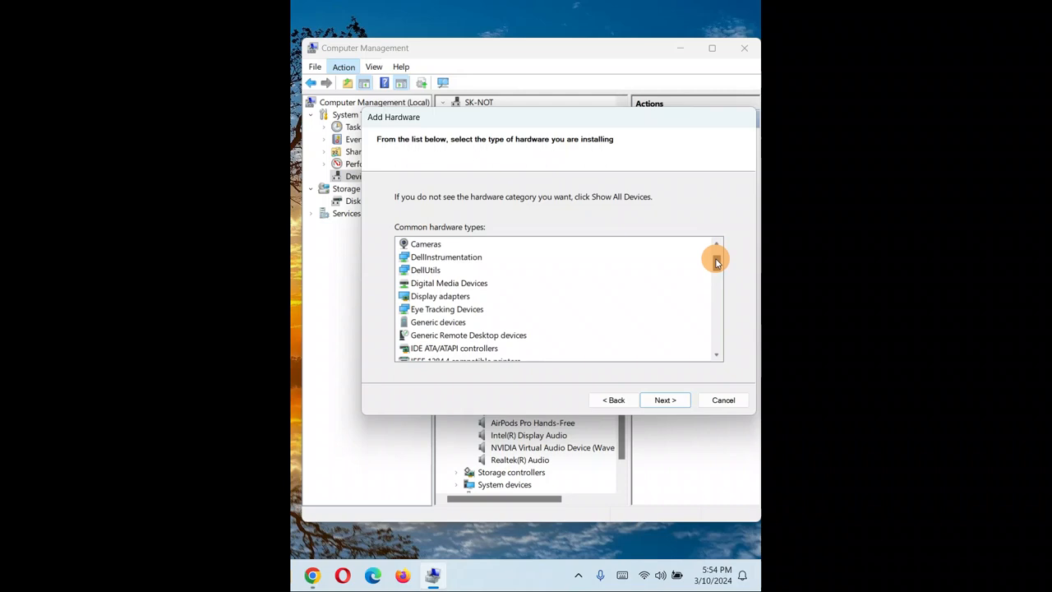
Scroll the common hardware types list to find Sound, video and game controllers.
scroll("down", 3)
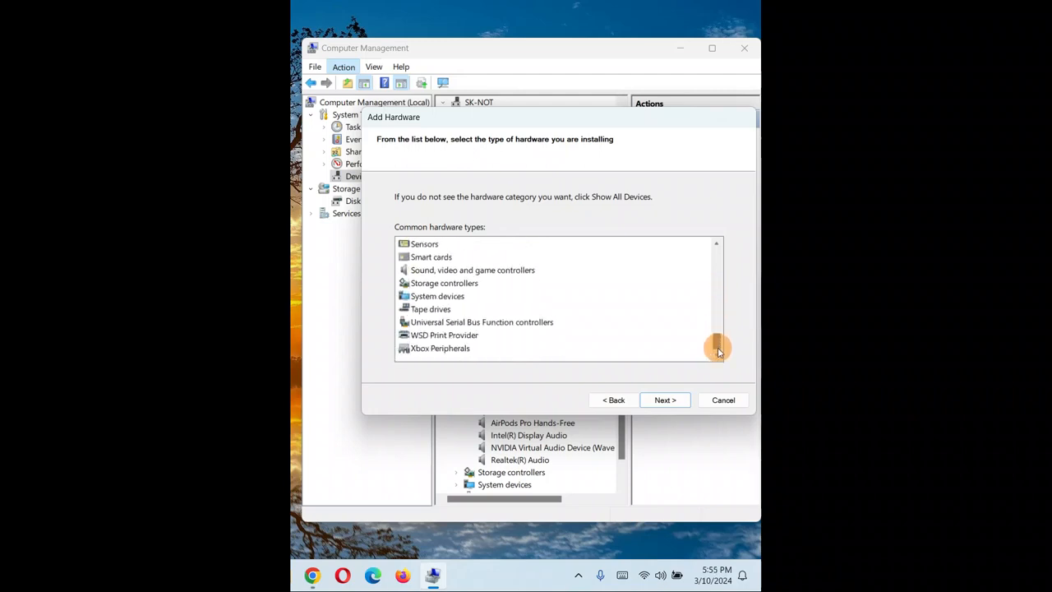
scroll("up", 3)
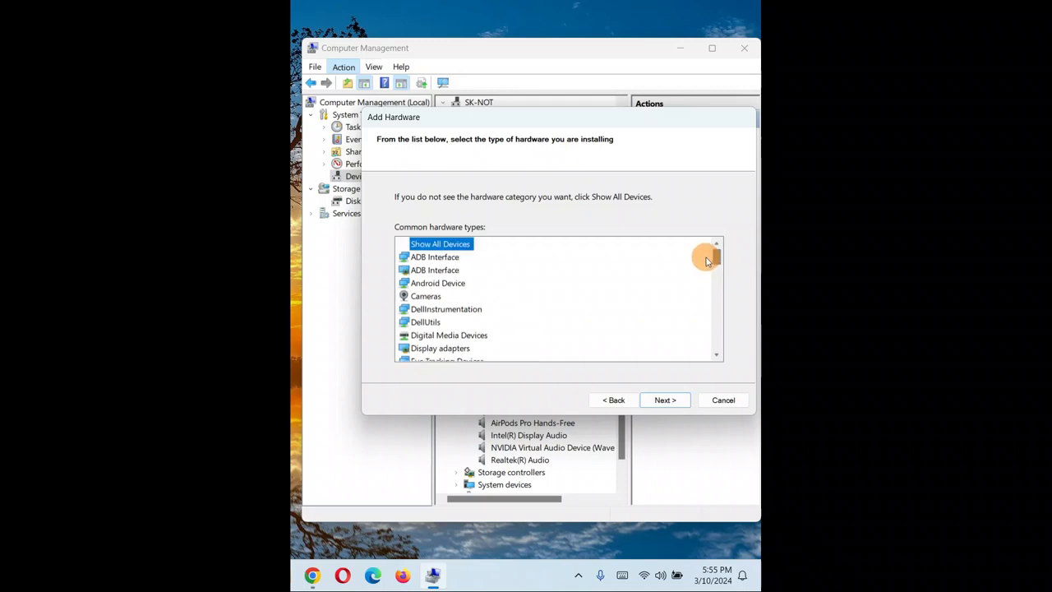
scroll("down", 3)
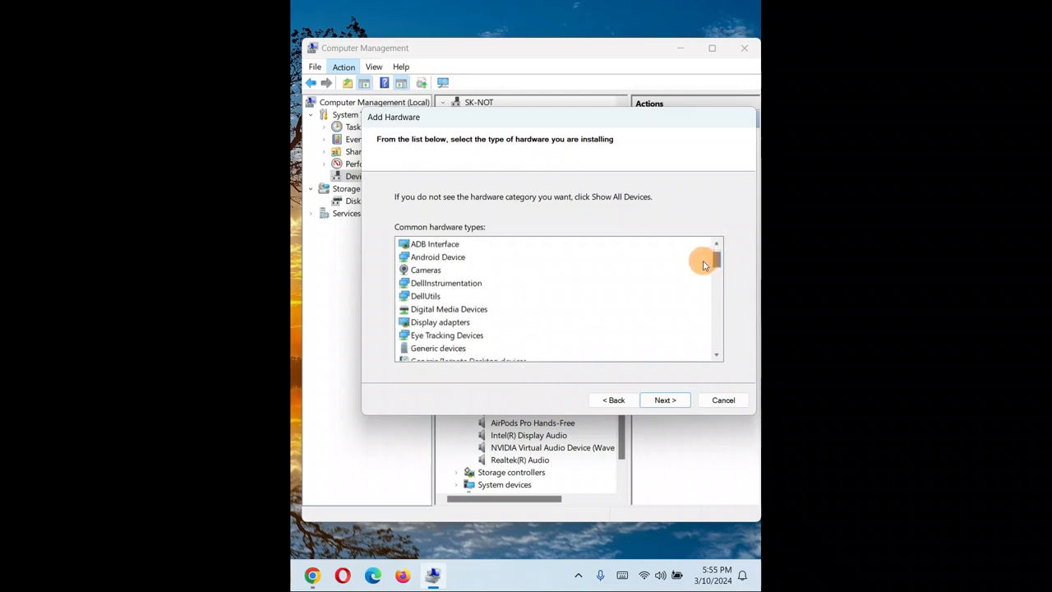
scroll("up", 3)
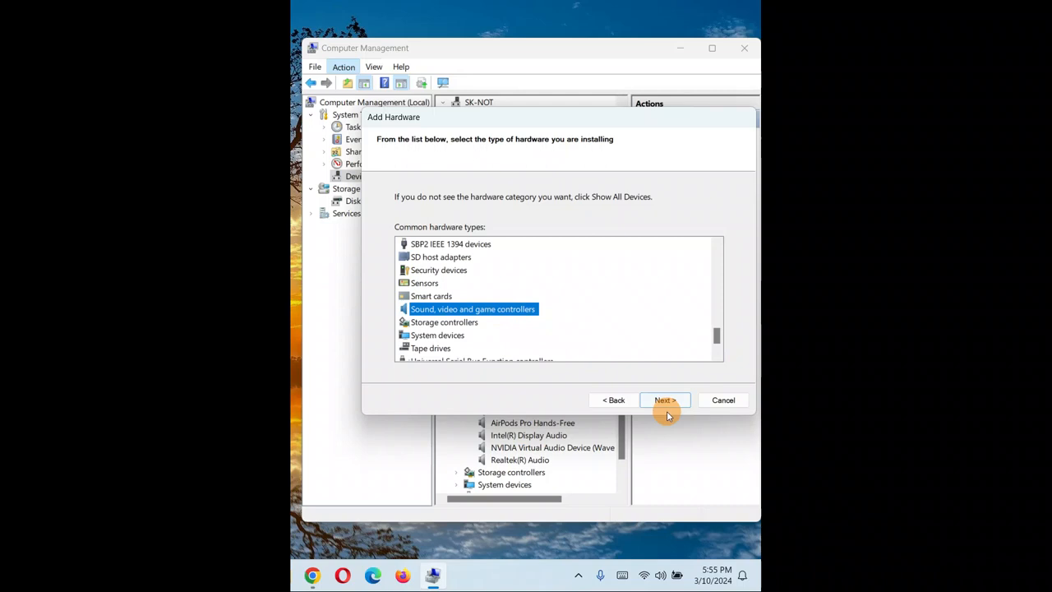
Choose Microsoft's ACX HD Audio Driver and reach the ready-to-install page.
left_click(664, 399)
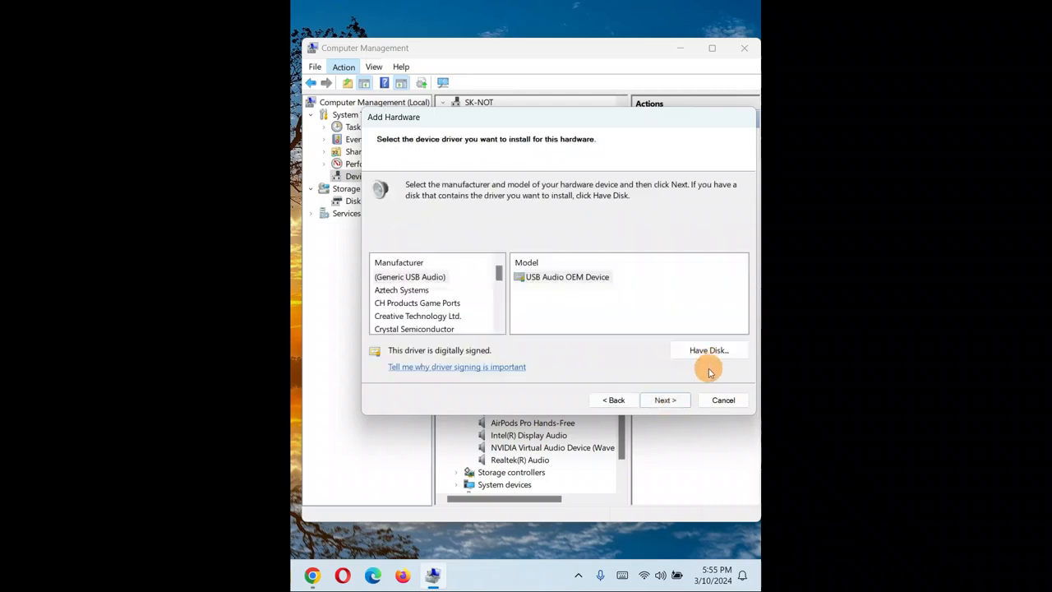
mouse_move(497, 273)
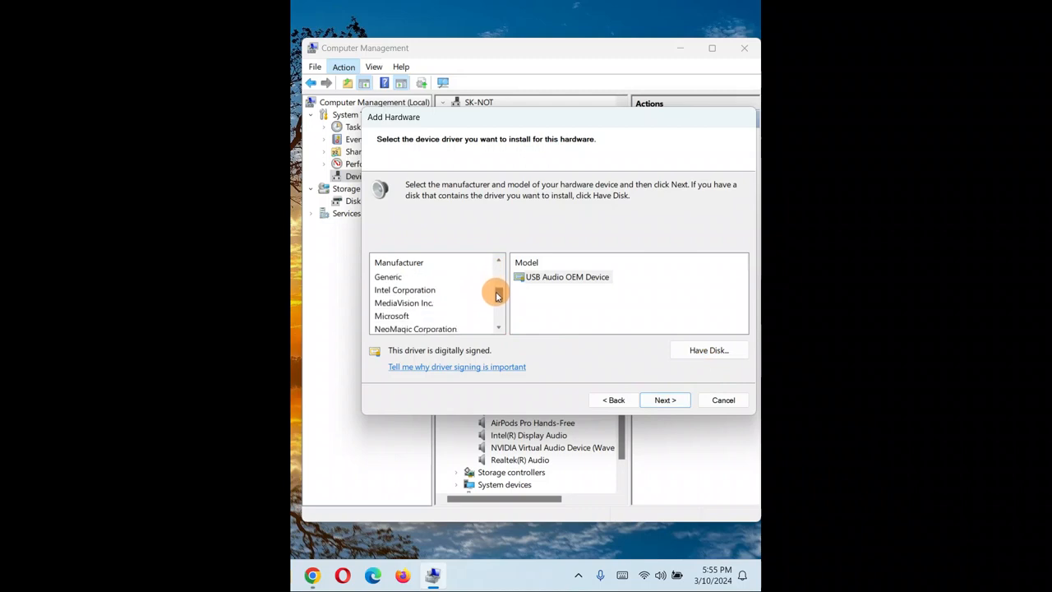
scroll("down", 3)
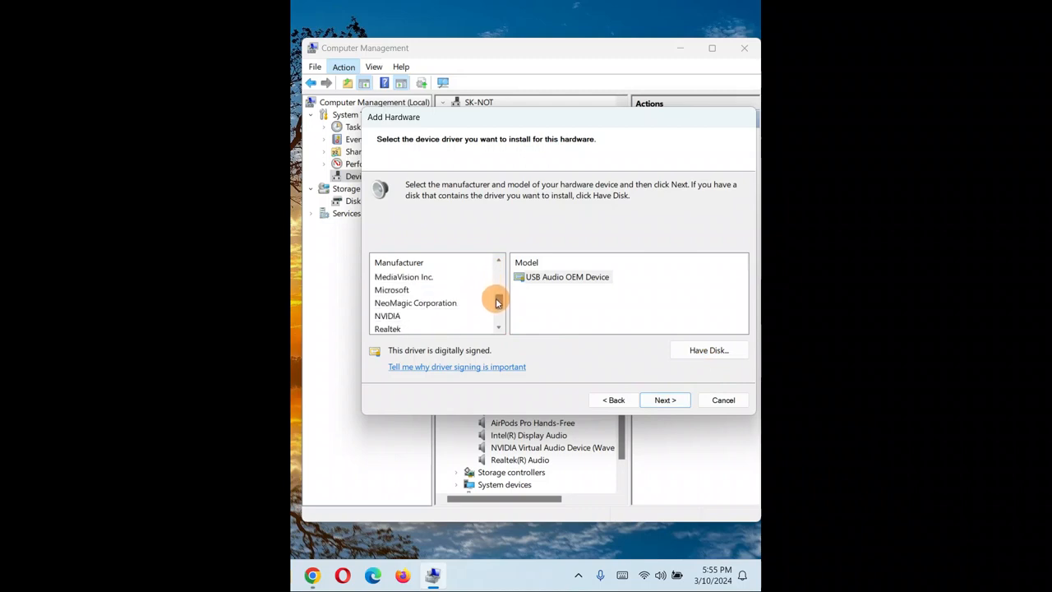
left_click(392, 289)
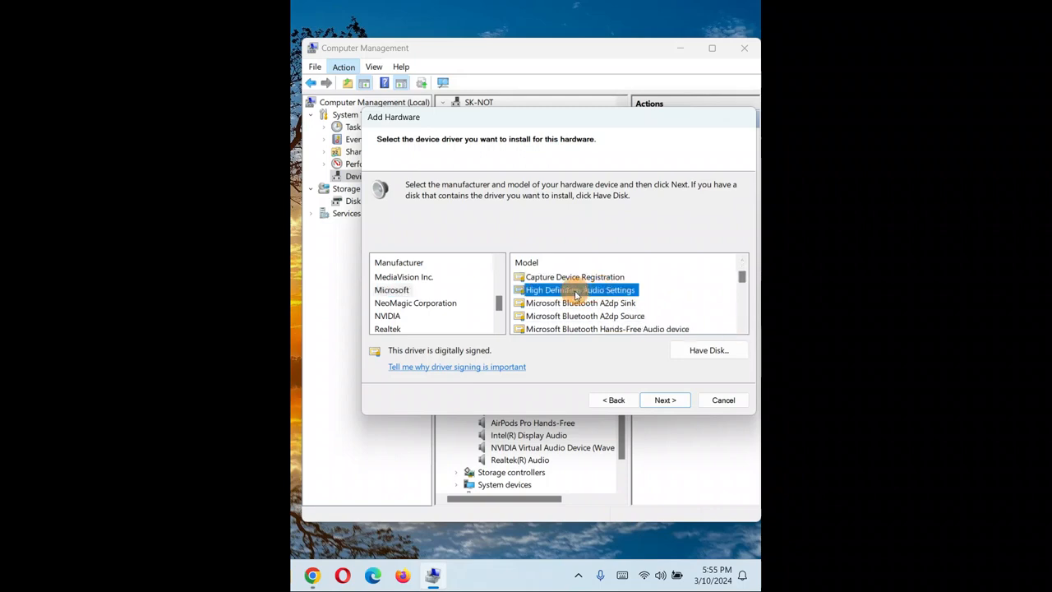
left_click(741, 263)
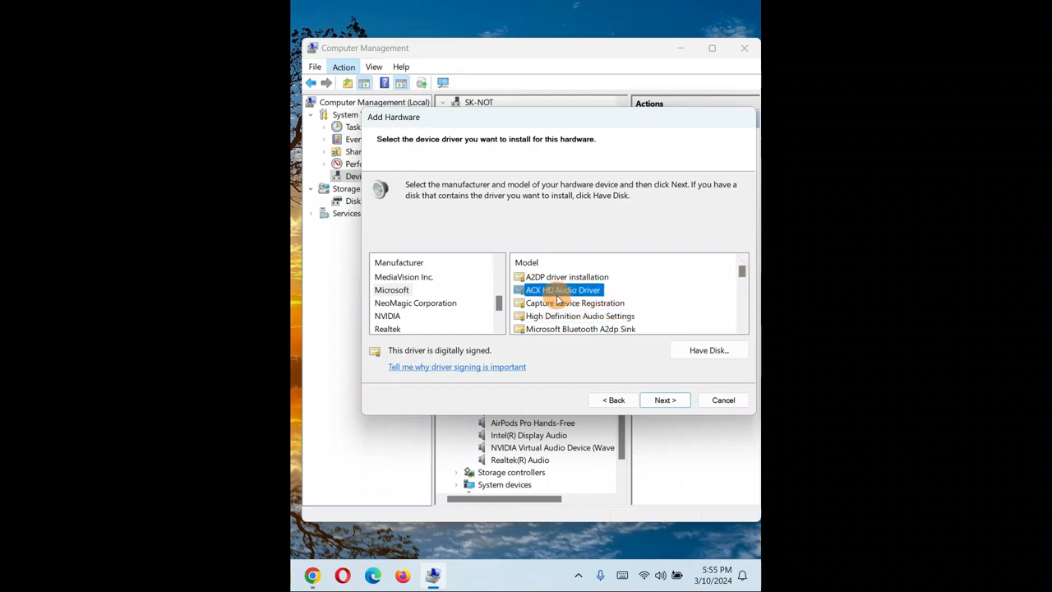
left_click(664, 399)
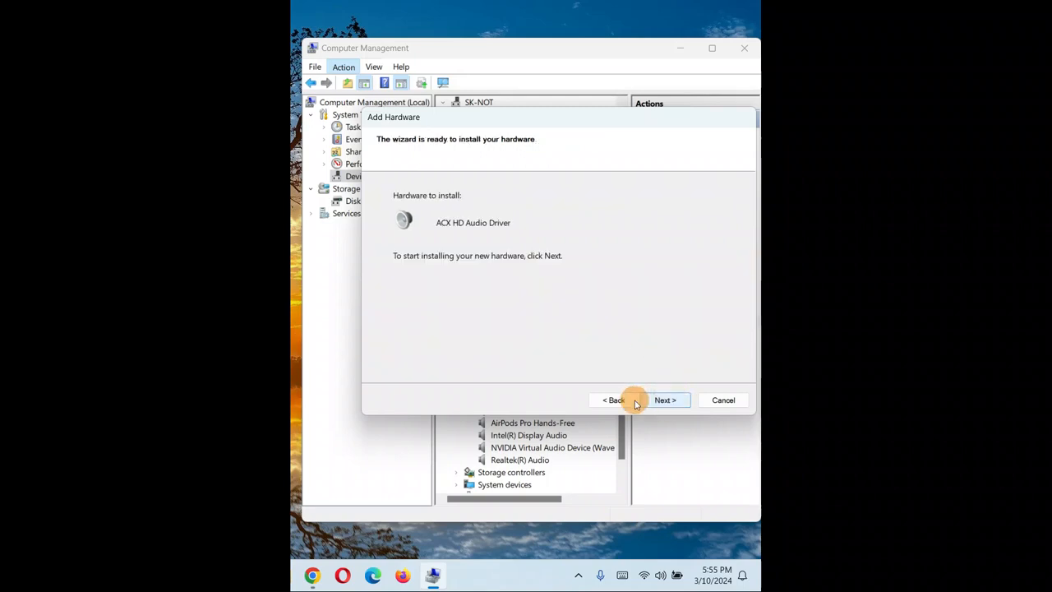
Install the ACX HD Audio Driver and finish the wizard despite the Code 10 warning.
left_click(665, 399)
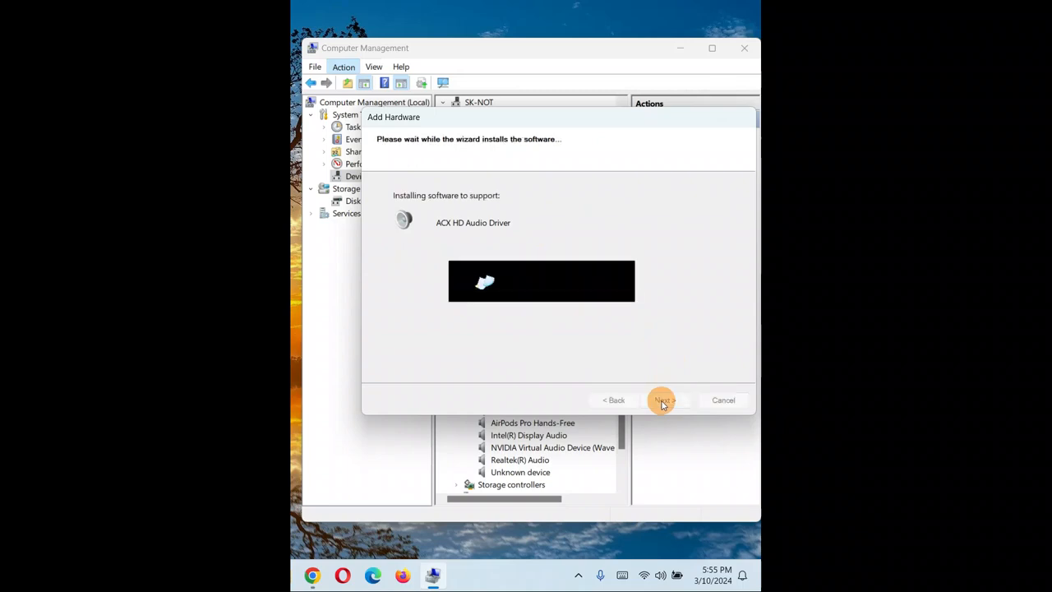
left_click(663, 399)
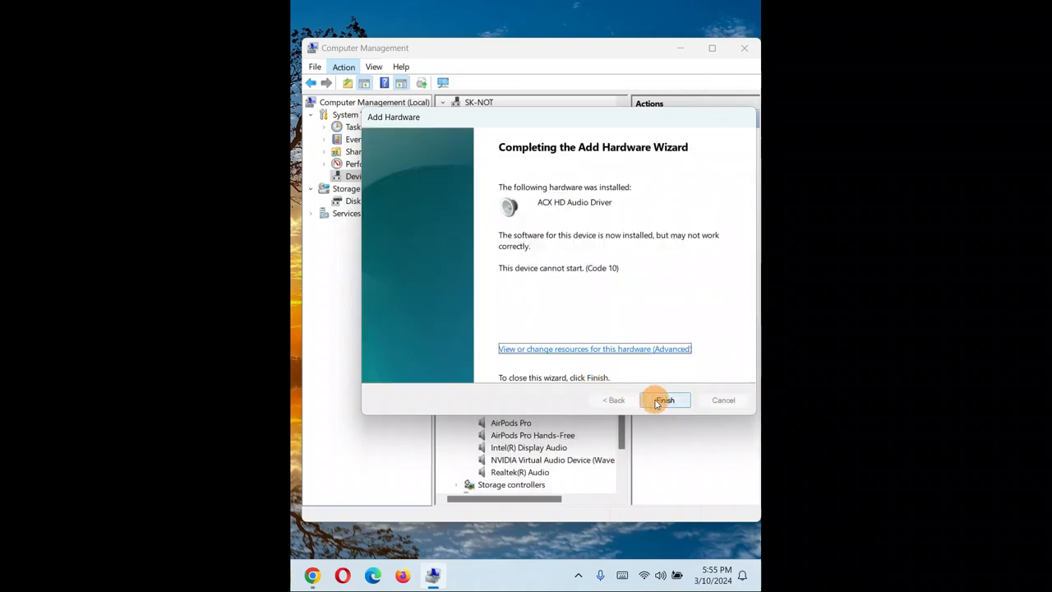
mouse_move(664, 400)
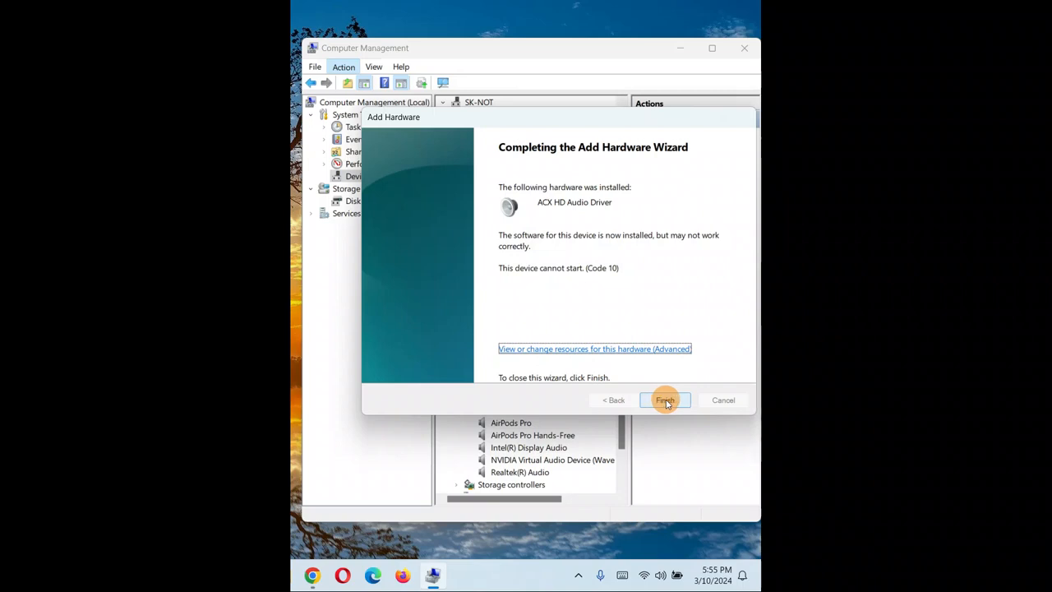
mouse_move(519, 268)
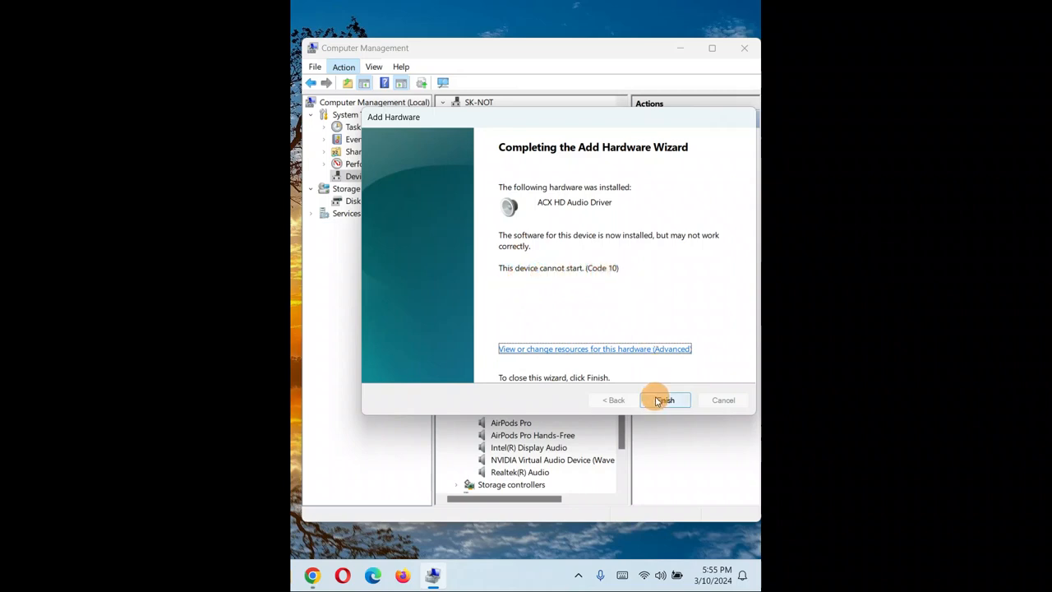
left_click(663, 399)
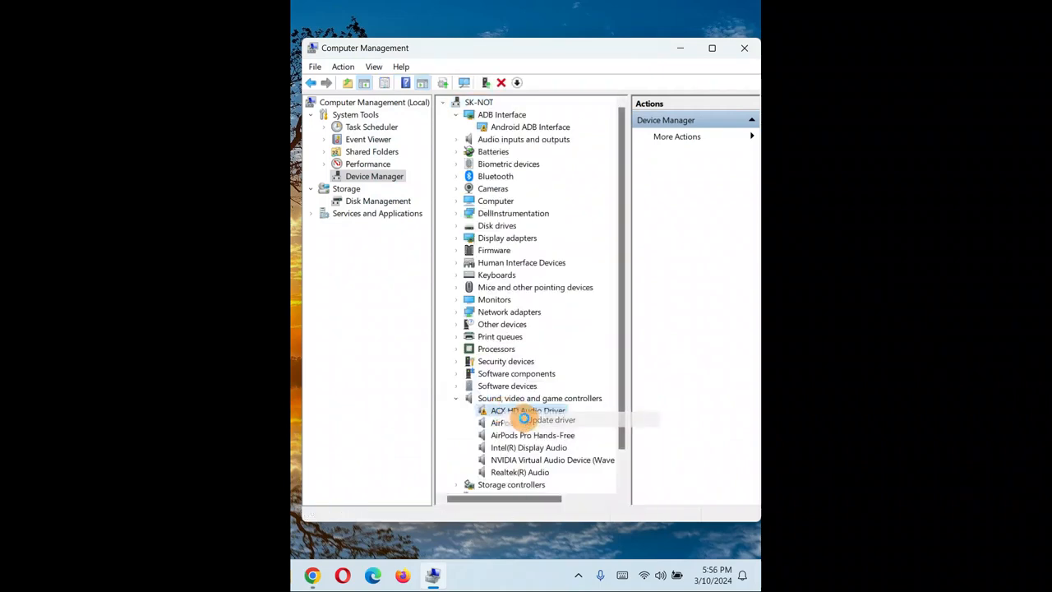
left_click(550, 419)
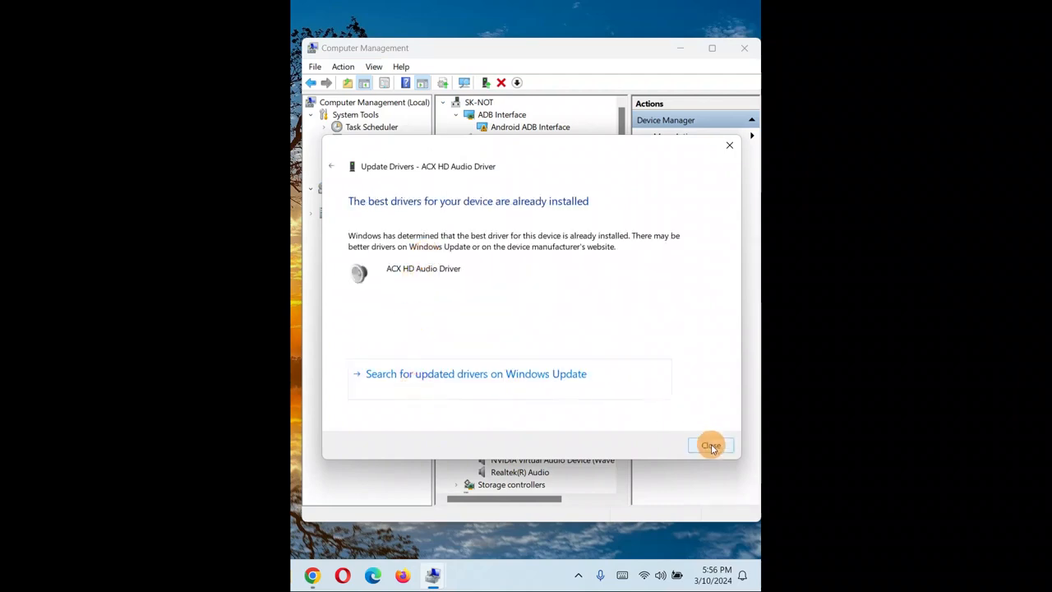
left_click(710, 444)
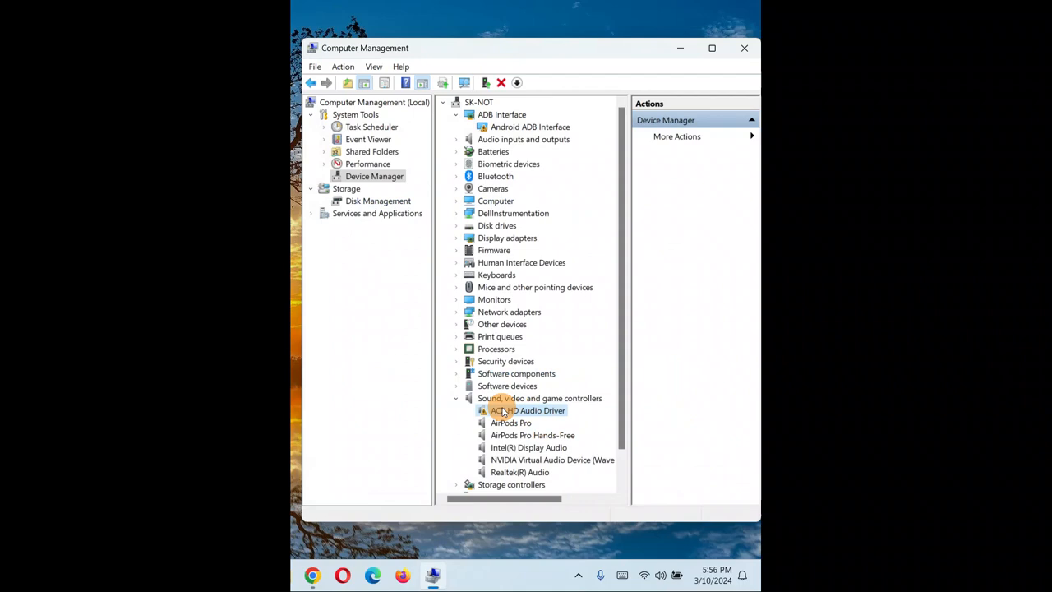
right_click(526, 410)
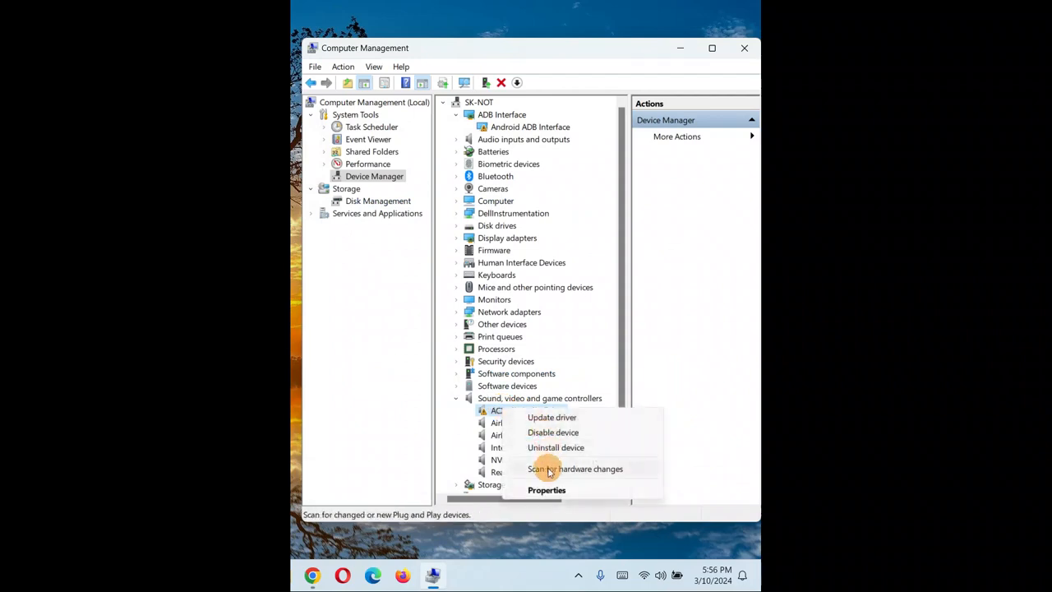
left_click(575, 468)
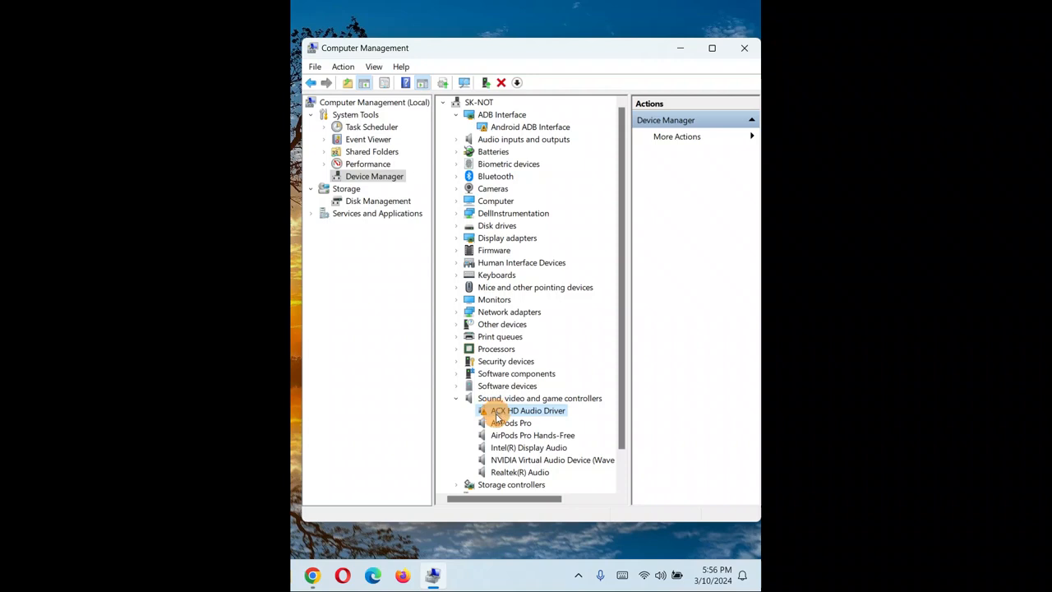
Uninstall the ACX HD Audio Driver, then select the Android ADB Interface and AirPods Pro devices.
right_click(526, 410)
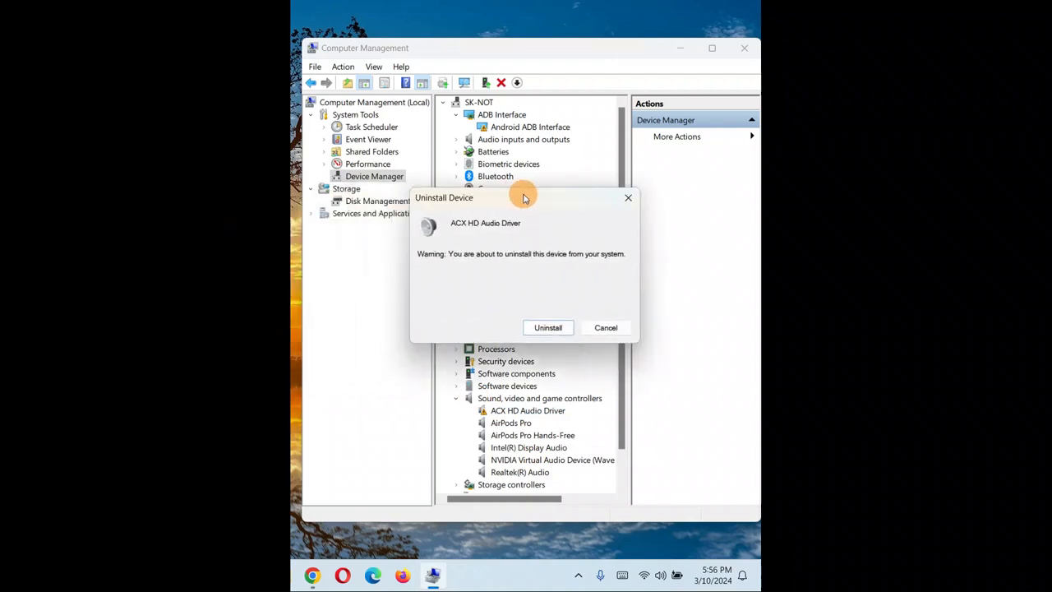
left_click(548, 327)
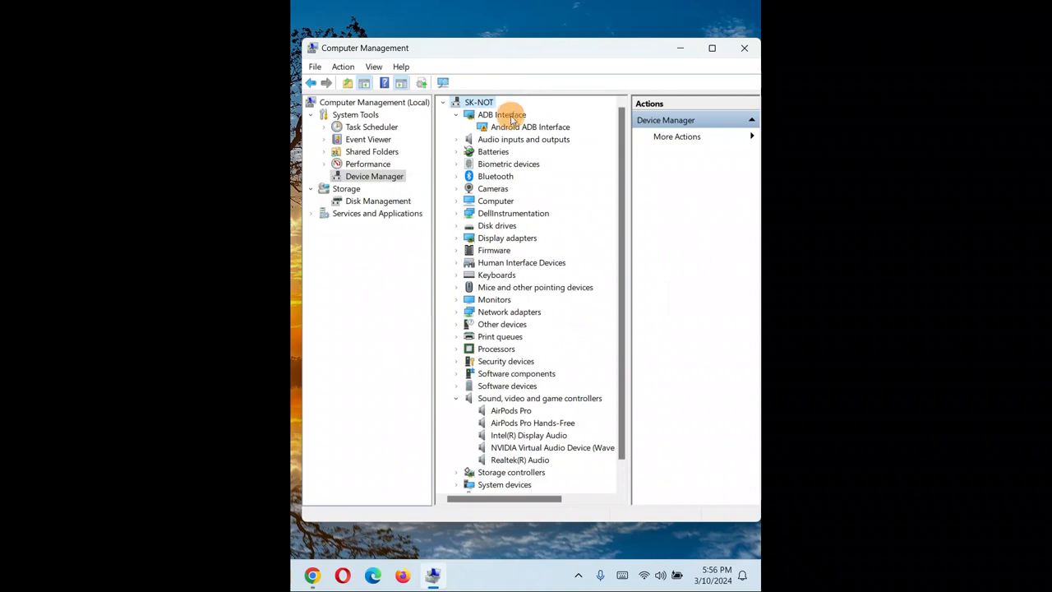
left_click(531, 126)
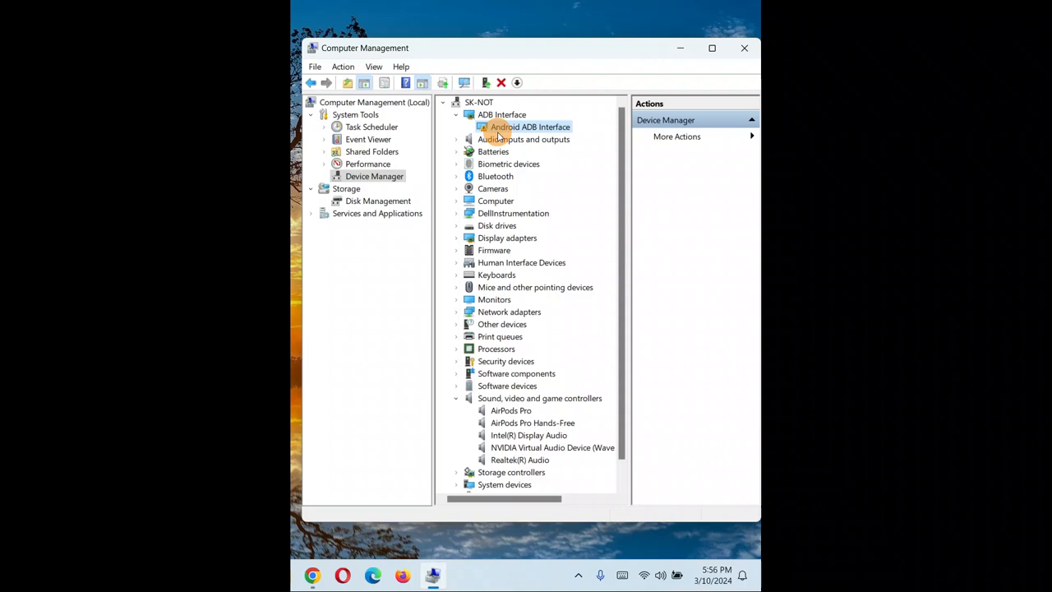
mouse_move(491, 402)
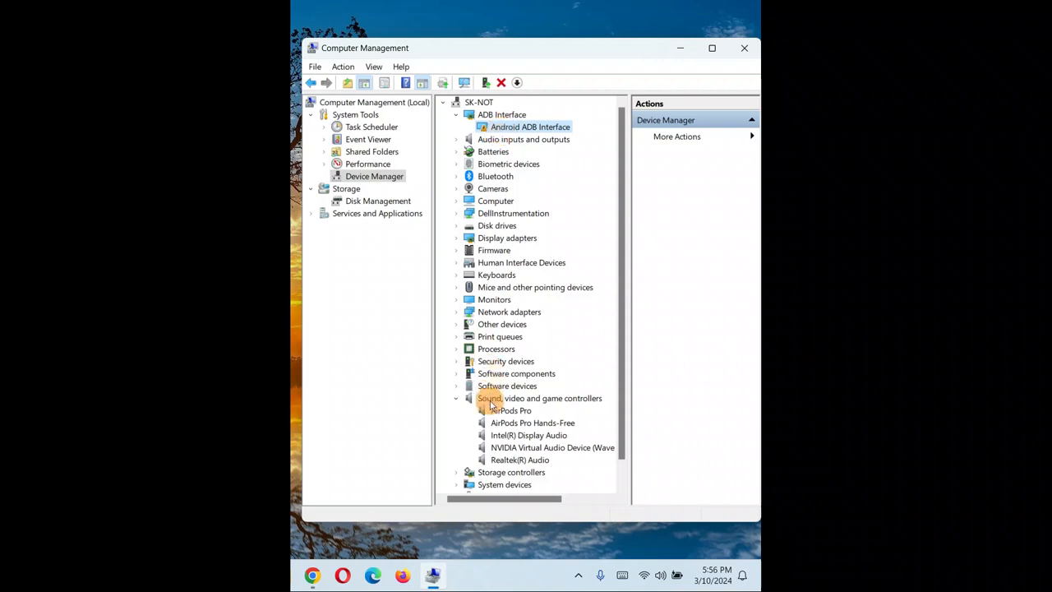
left_click(509, 410)
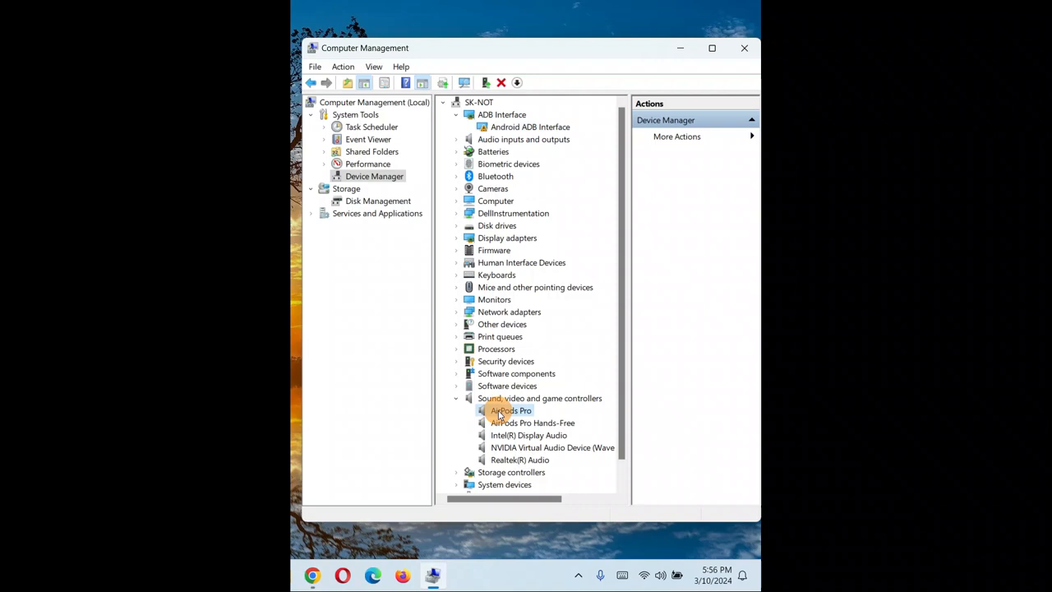
mouse_move(489, 242)
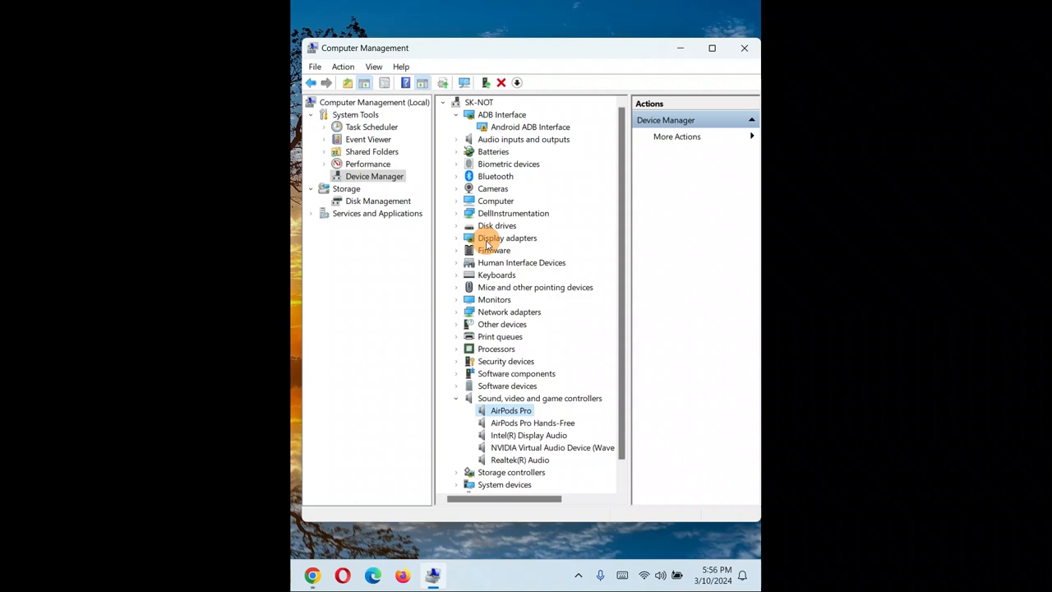
left_click(343, 66)
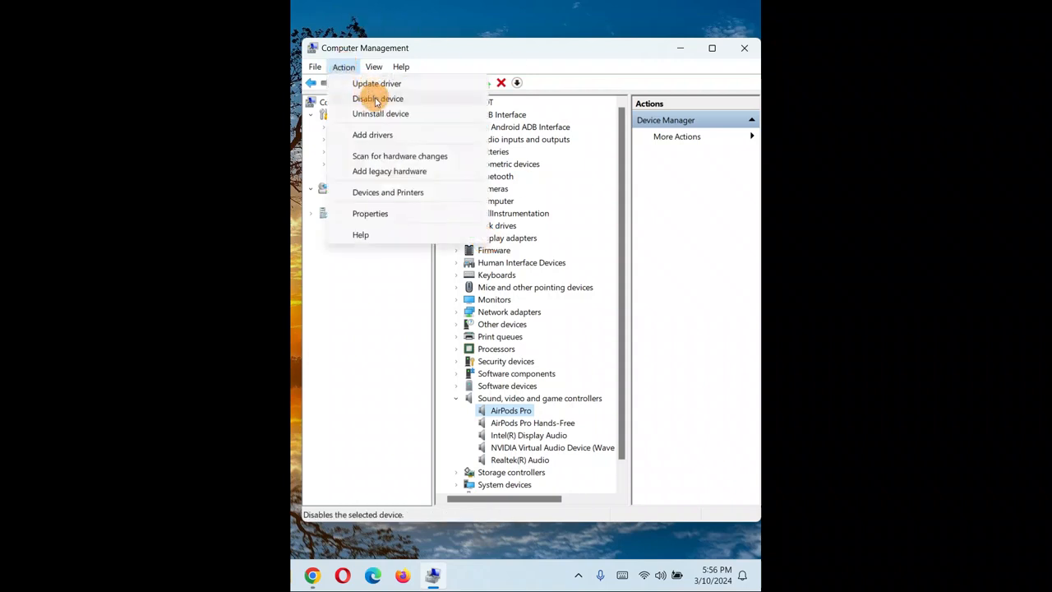
mouse_move(518, 107)
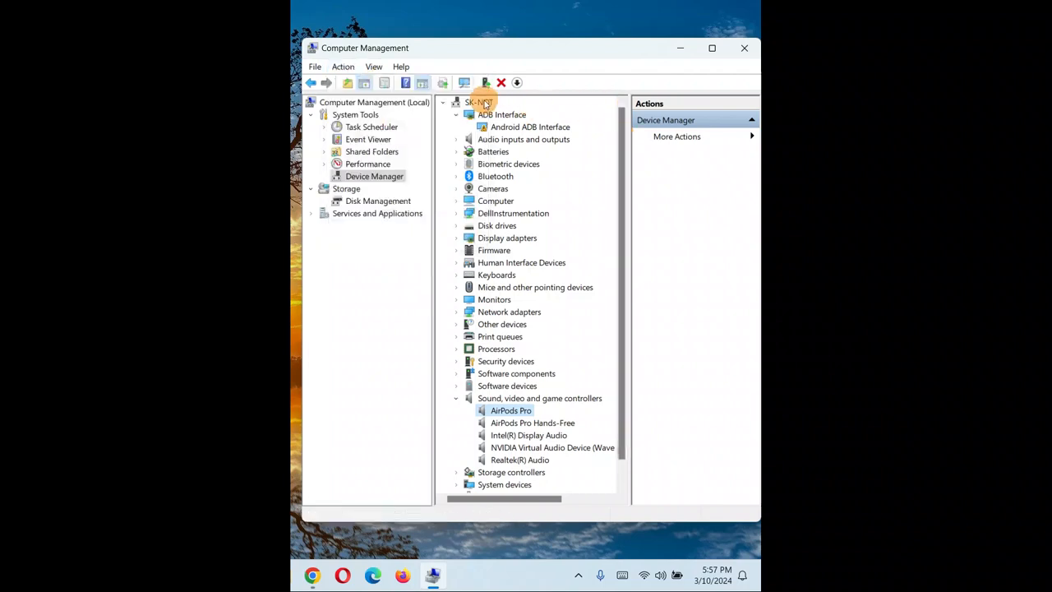
left_click(342, 67)
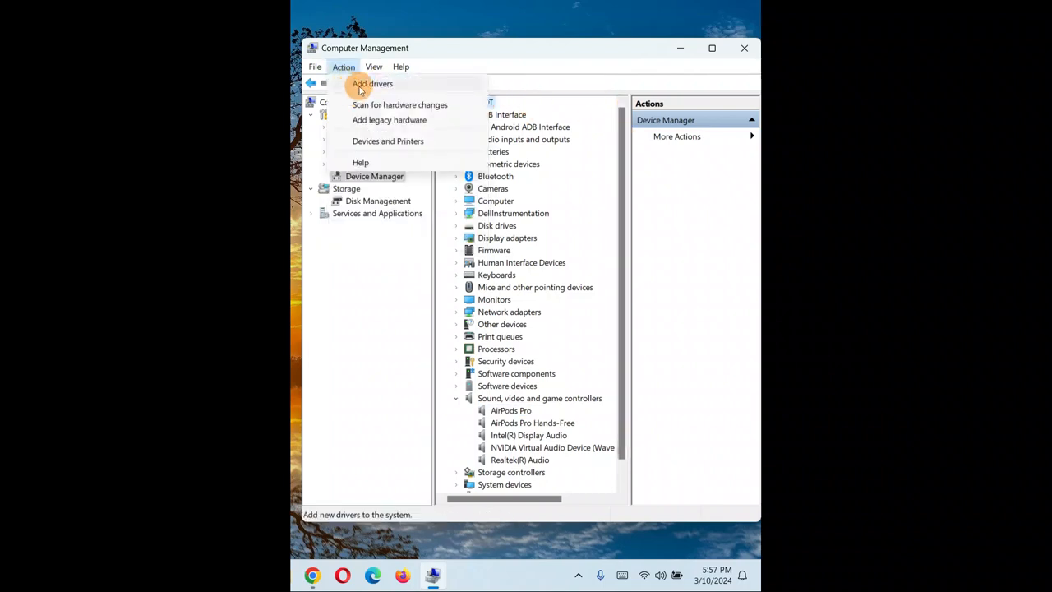
left_click(372, 83)
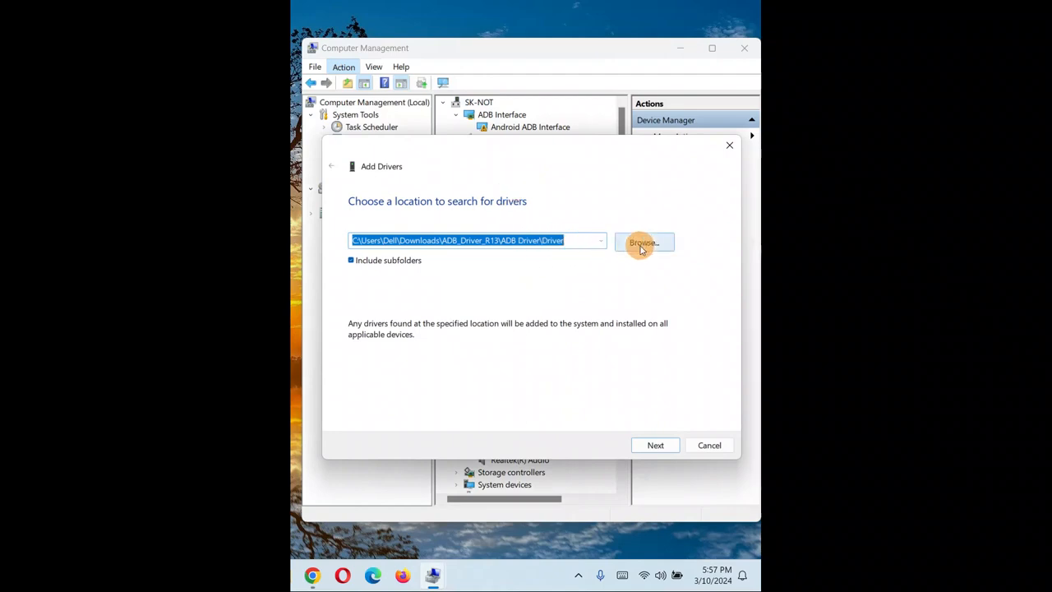
left_click(708, 445)
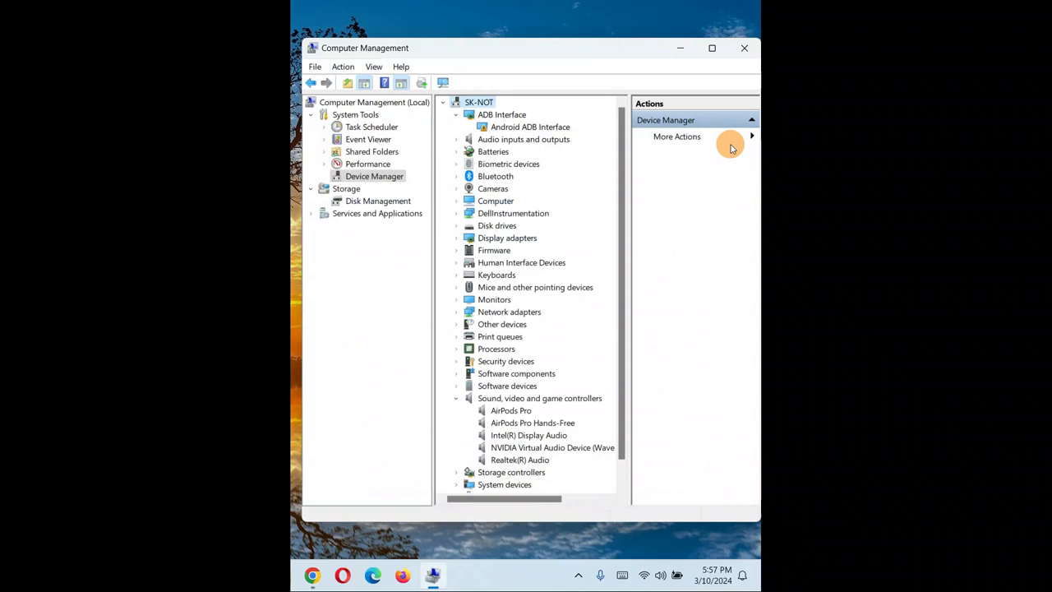
mouse_move(598, 348)
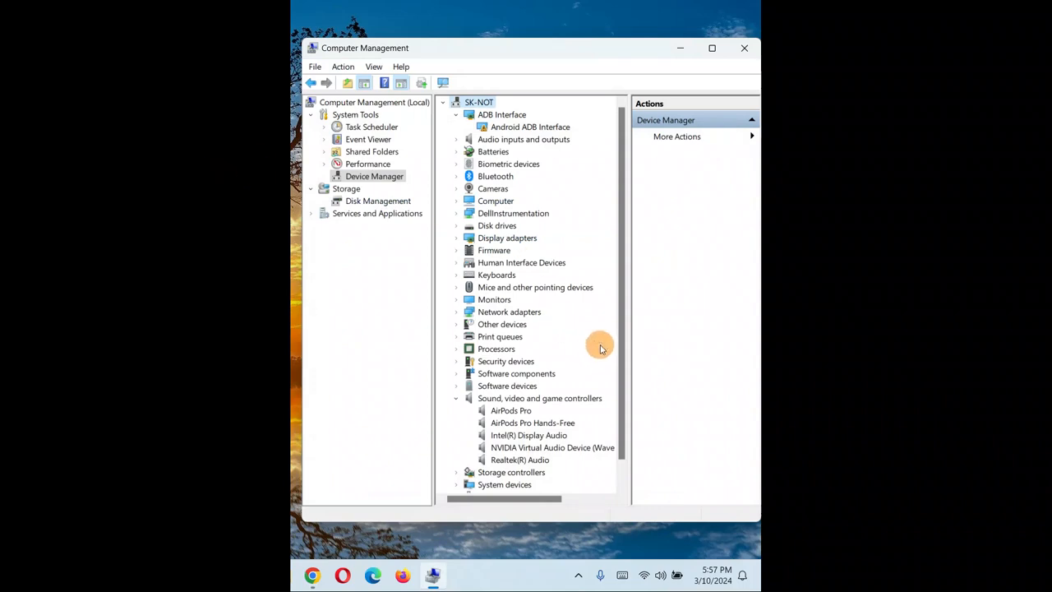
mouse_move(184, 219)
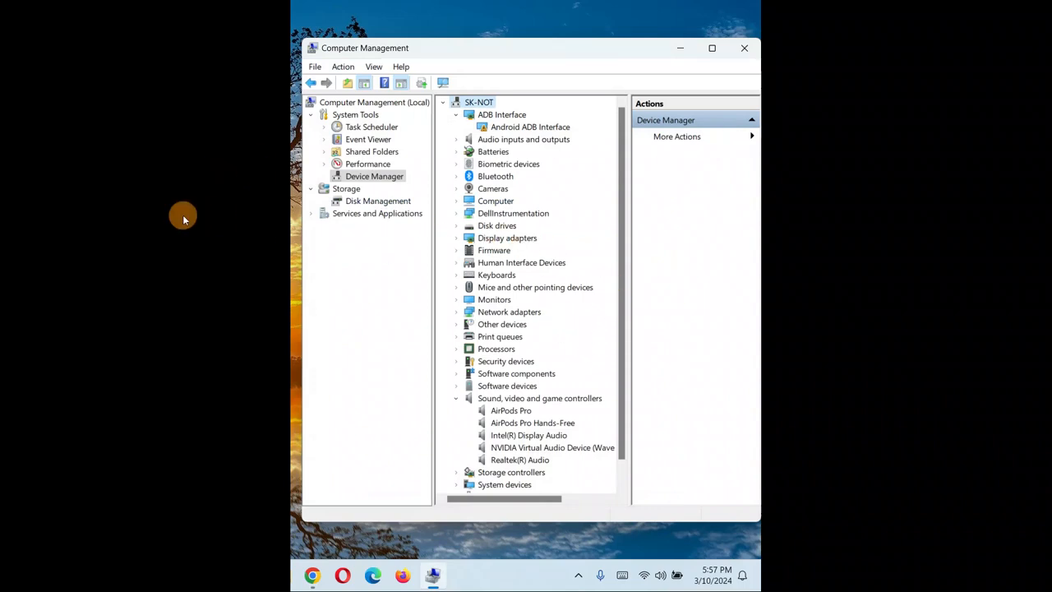